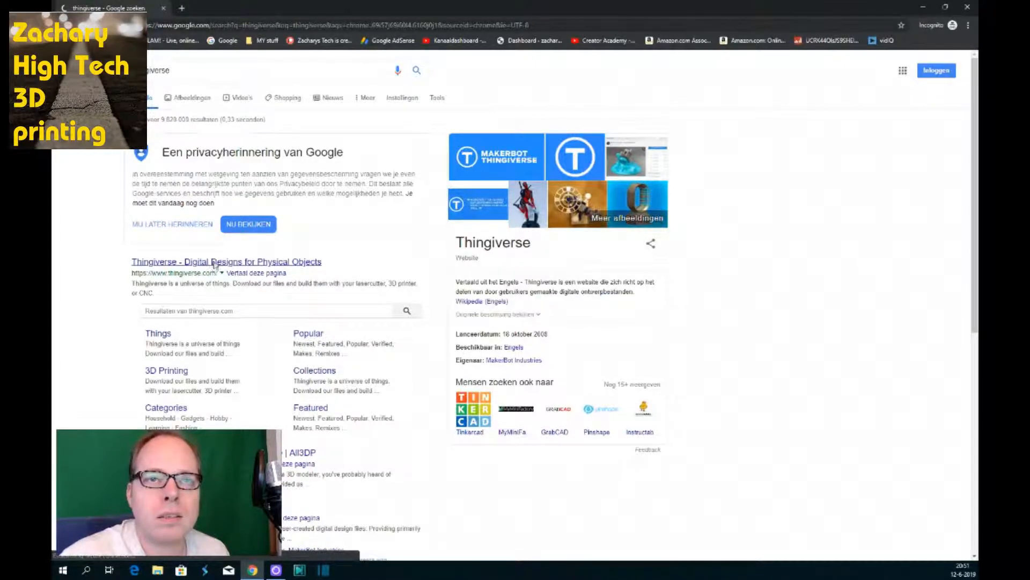
Step: Reach the Thingiverse homepage from Google, agree to cookies and focus the site search
left_click(225, 261)
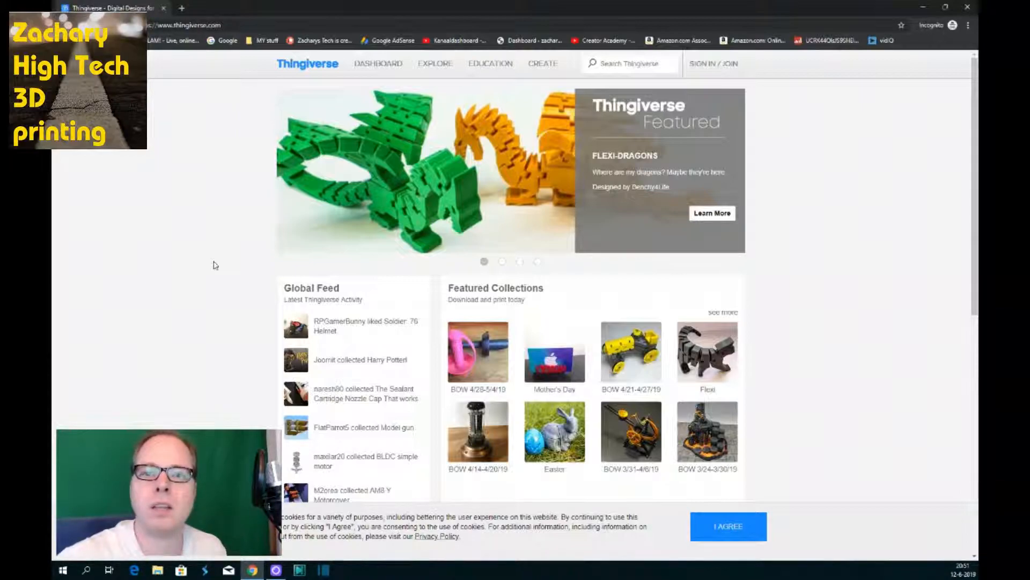
left_click(728, 526)
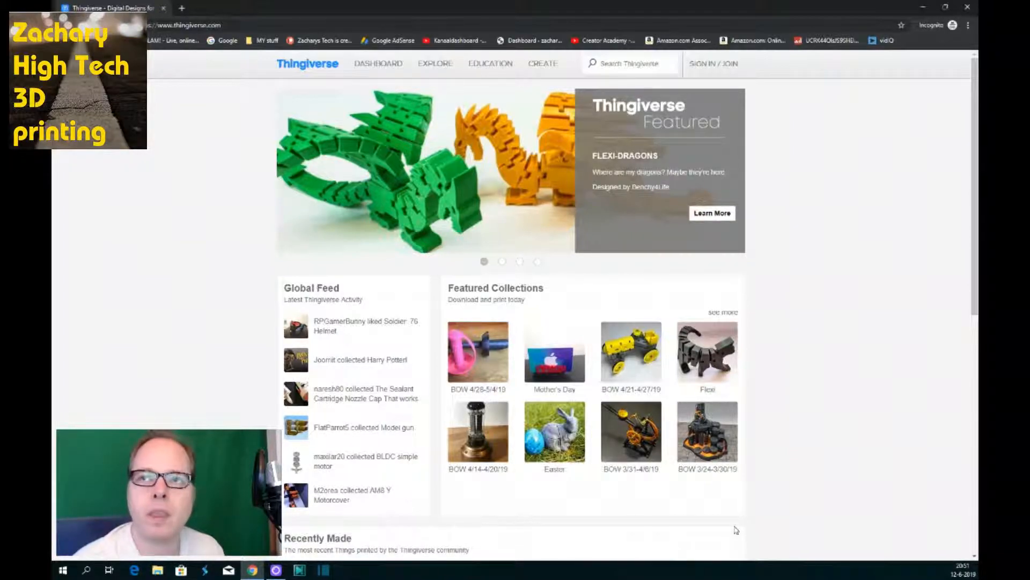
mouse_move(657, 238)
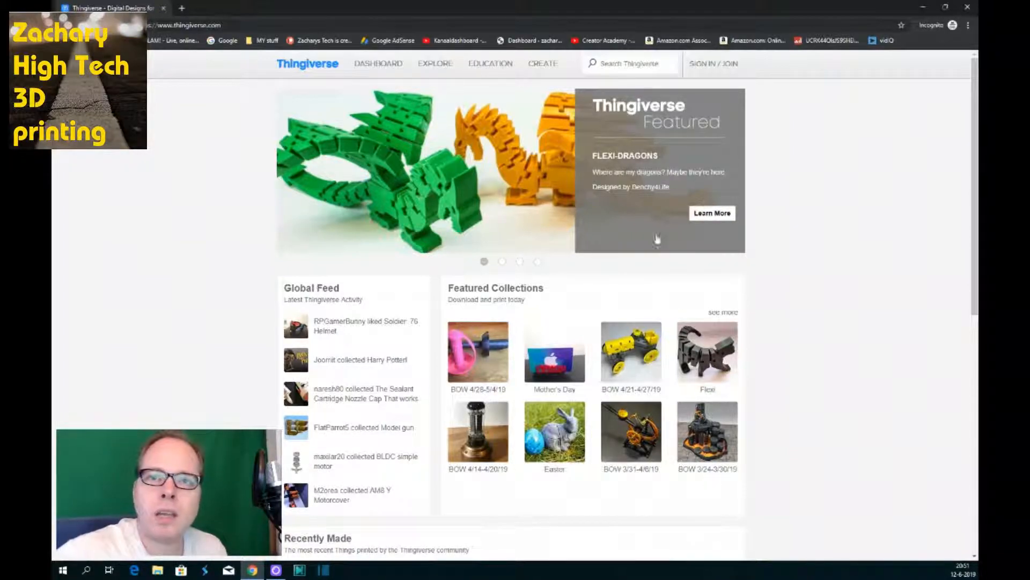
left_click(628, 63)
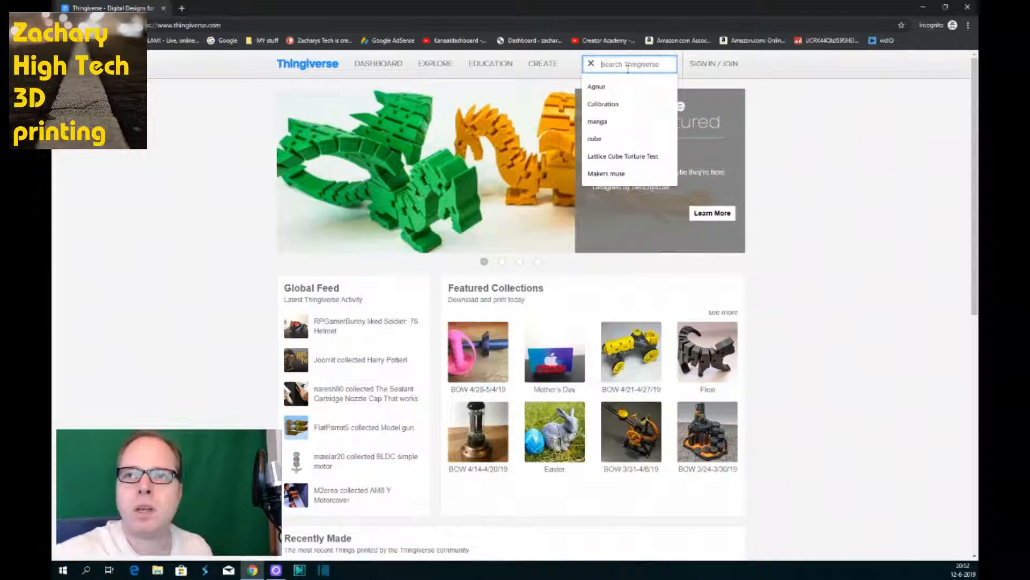
Step: Search Thingiverse for 'Horizon zero dawn'
type("H")
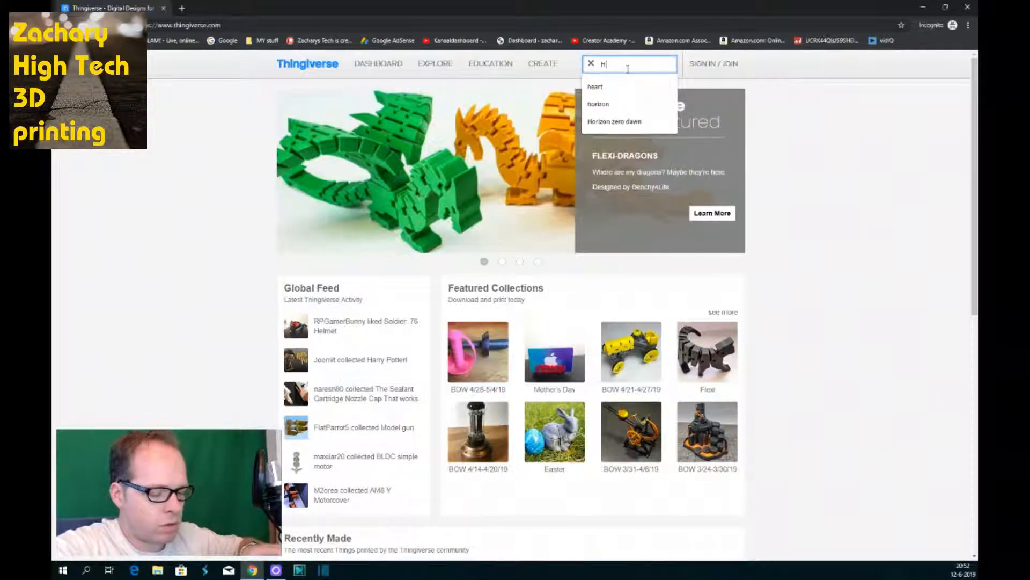
type("orizon")
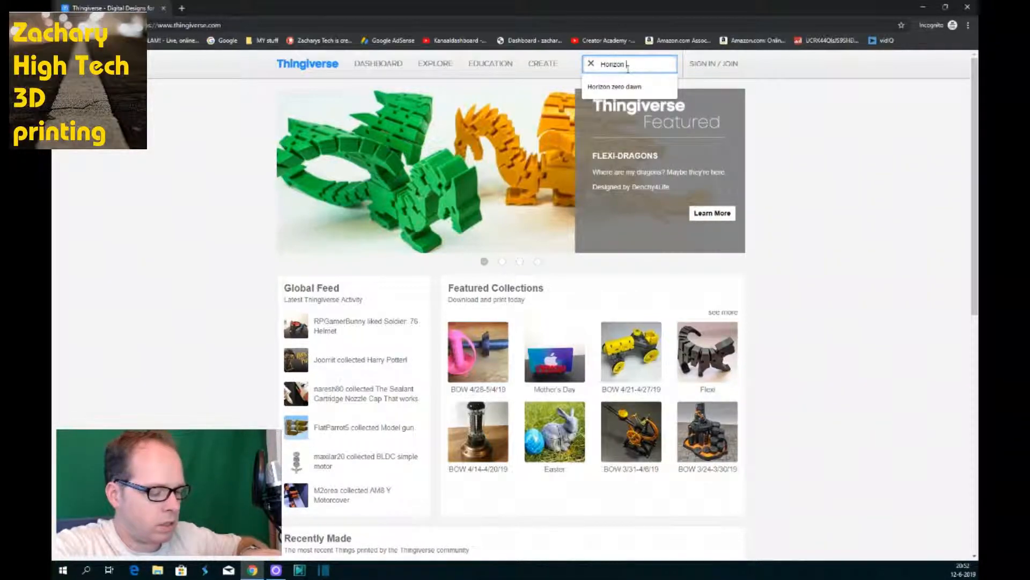
type("zero dawn")
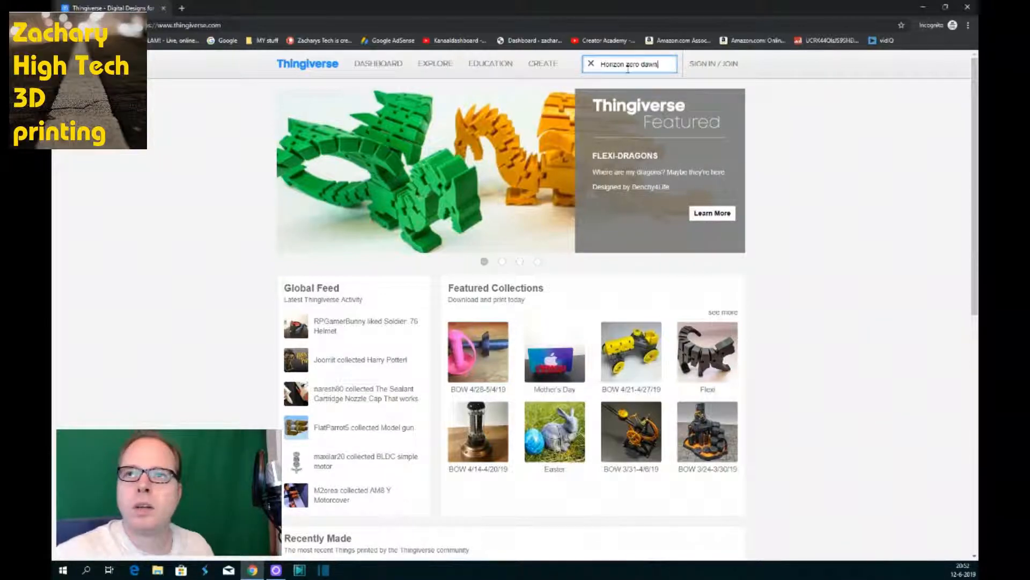
key("Return")
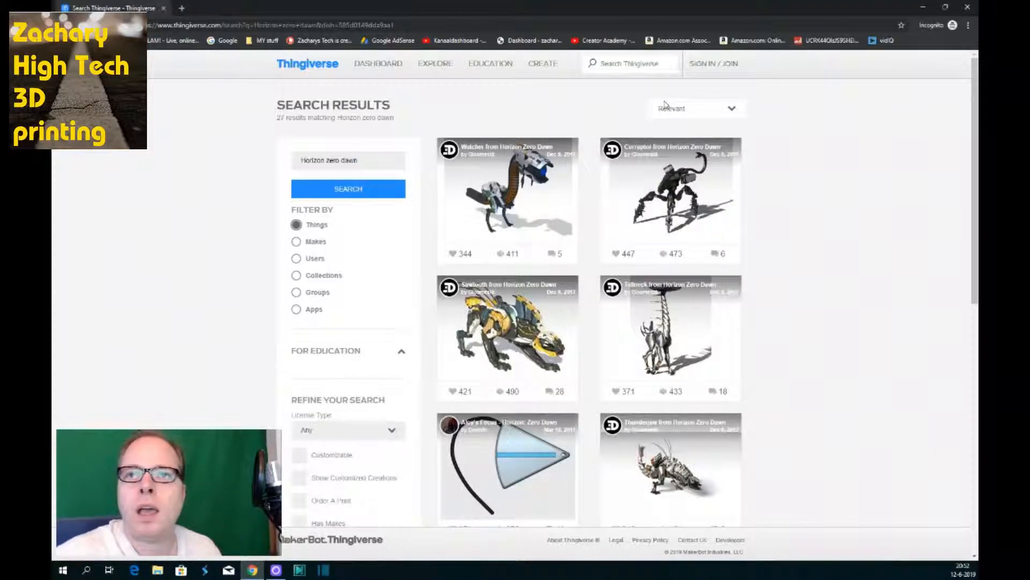
mouse_move(519, 198)
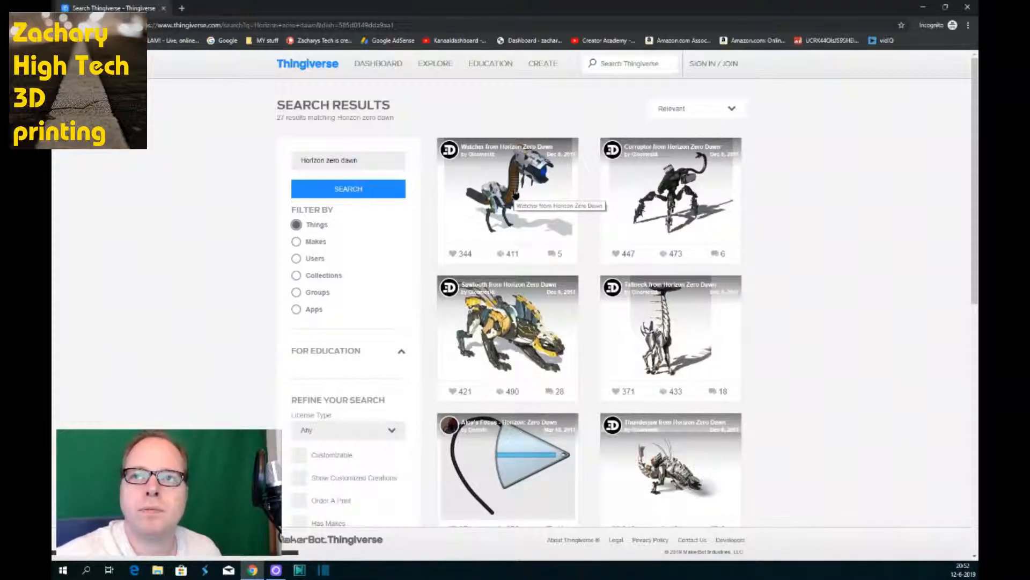
Step: Go to the 'Watcher from Horizon Zero Dawn' design from the results
left_click(506, 198)
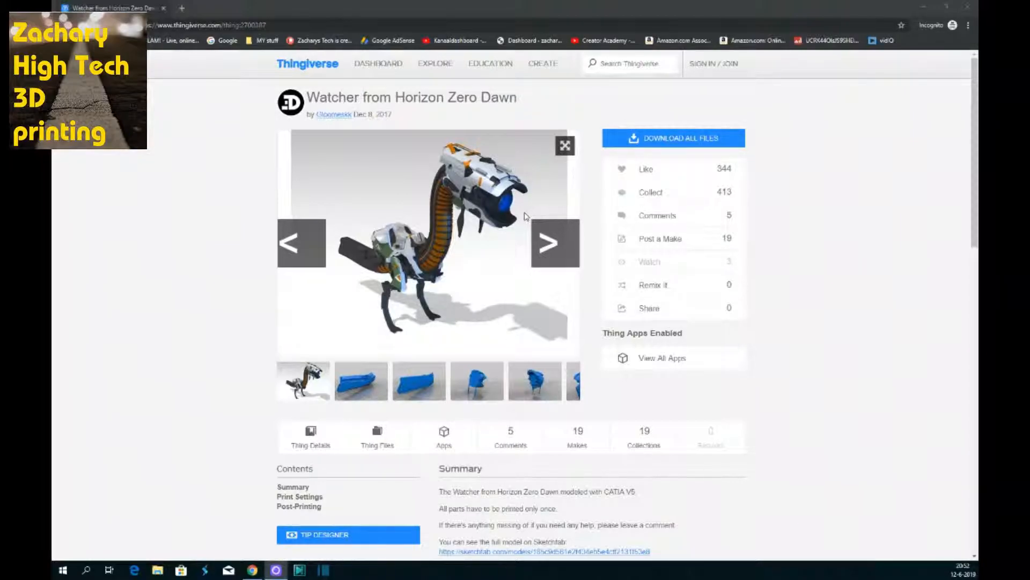
mouse_move(424, 209)
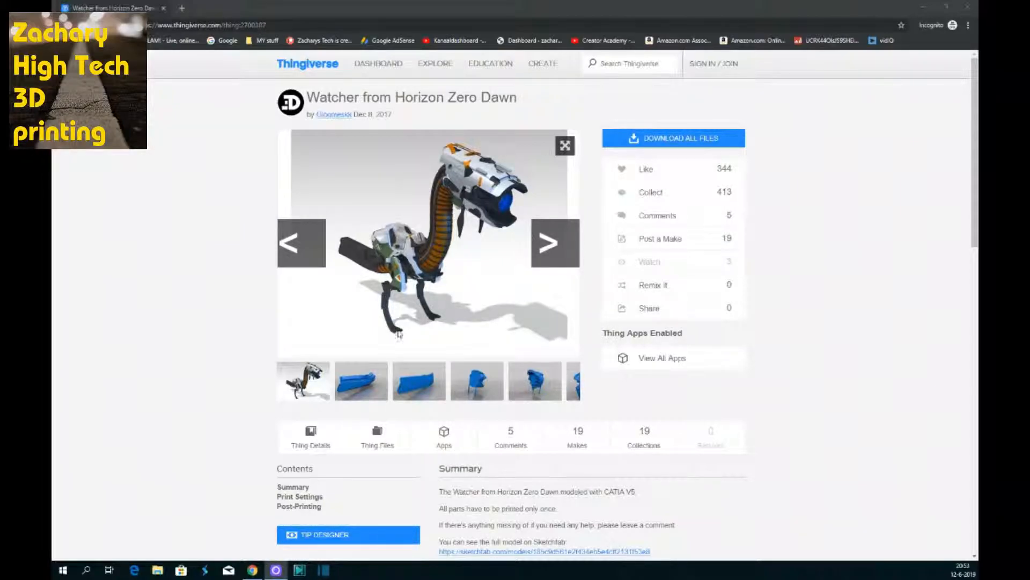
left_click(554, 243)
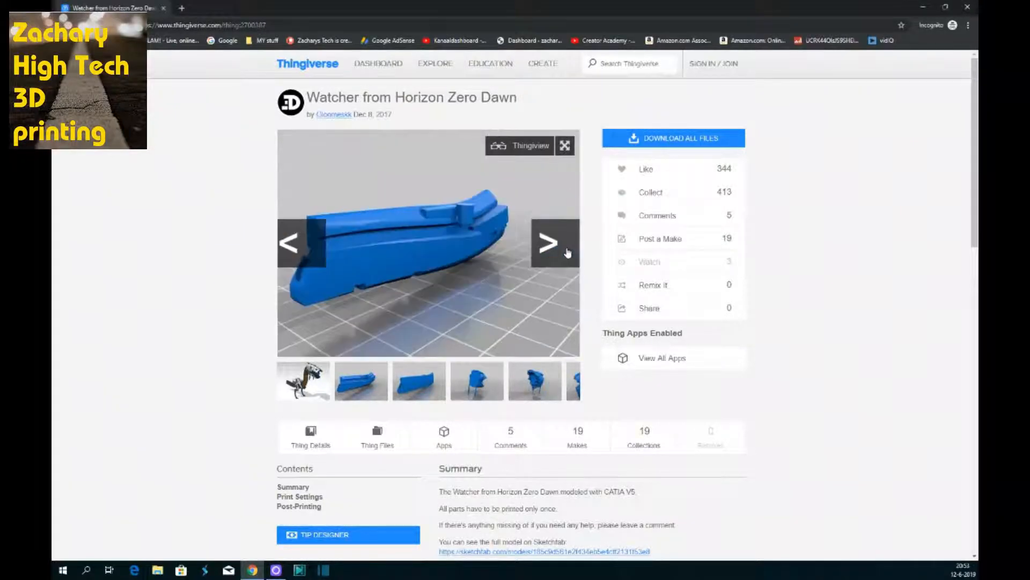
left_click(554, 242)
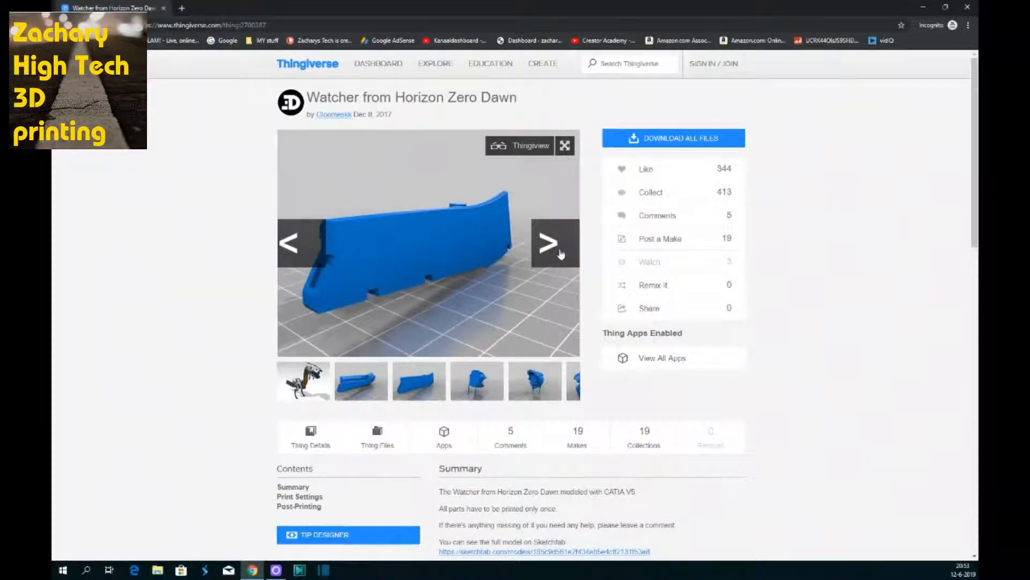
left_click(554, 243)
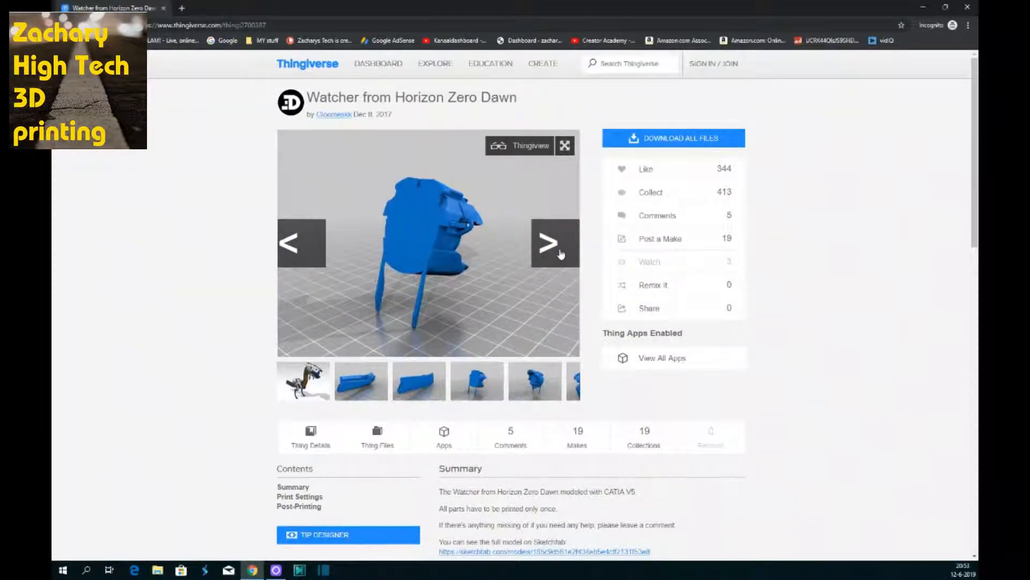
left_click(554, 242)
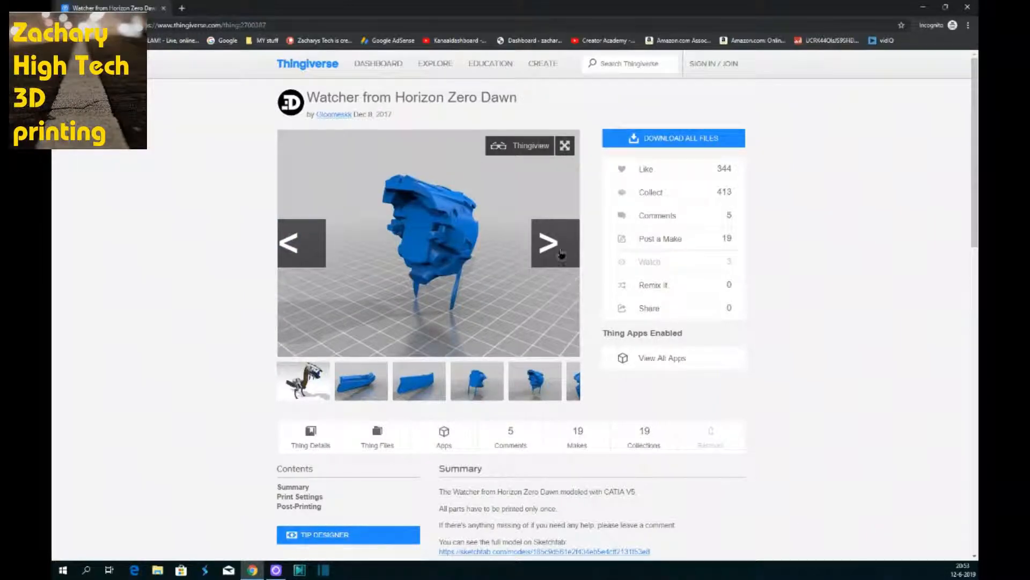
left_click(554, 242)
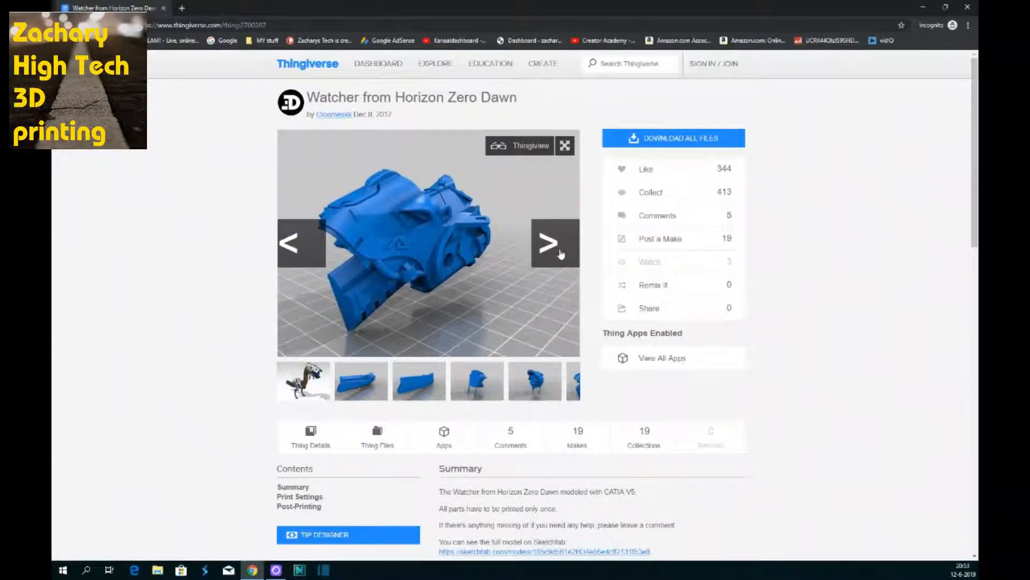
left_click(554, 244)
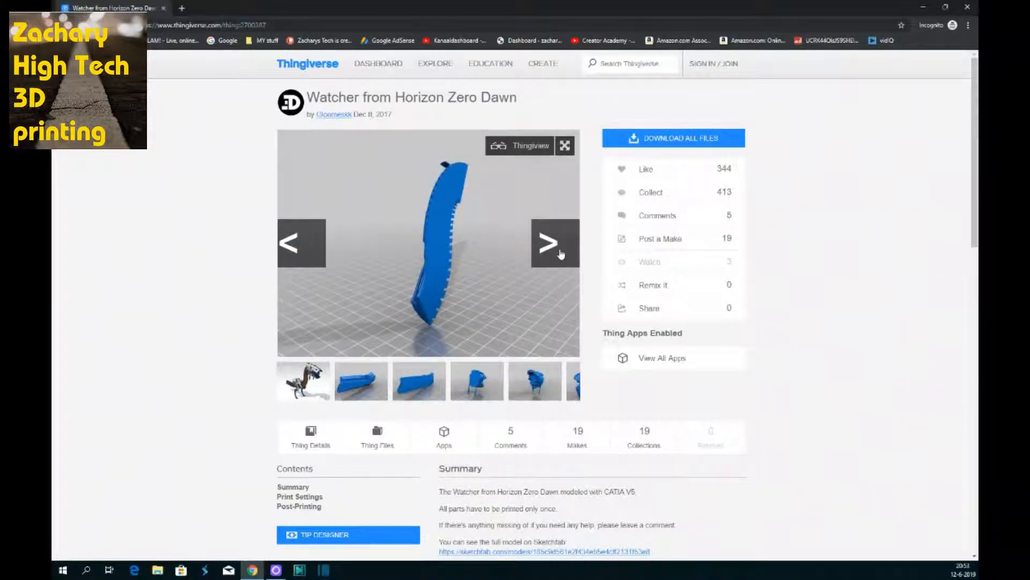
left_click(555, 243)
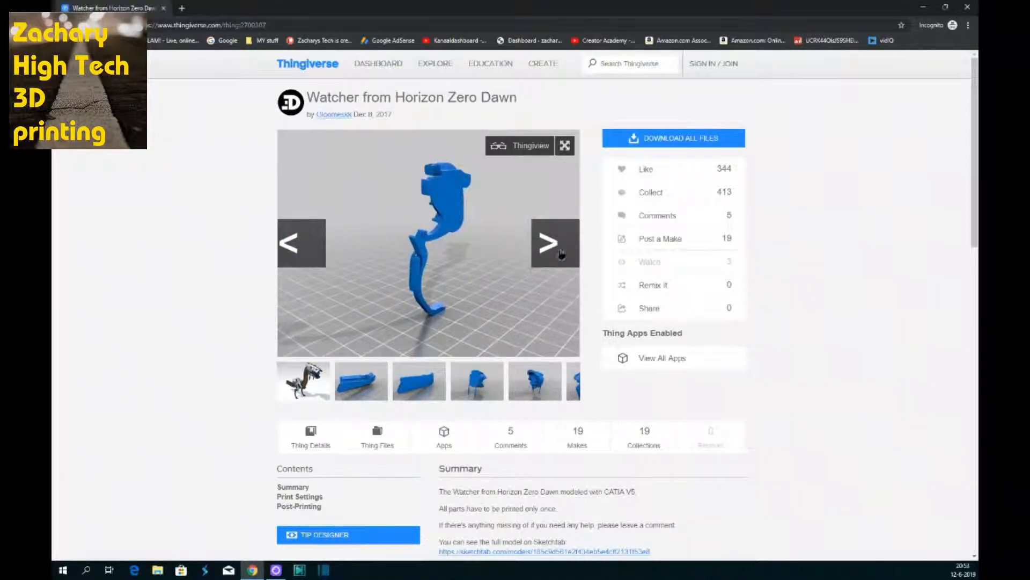
left_click(555, 243)
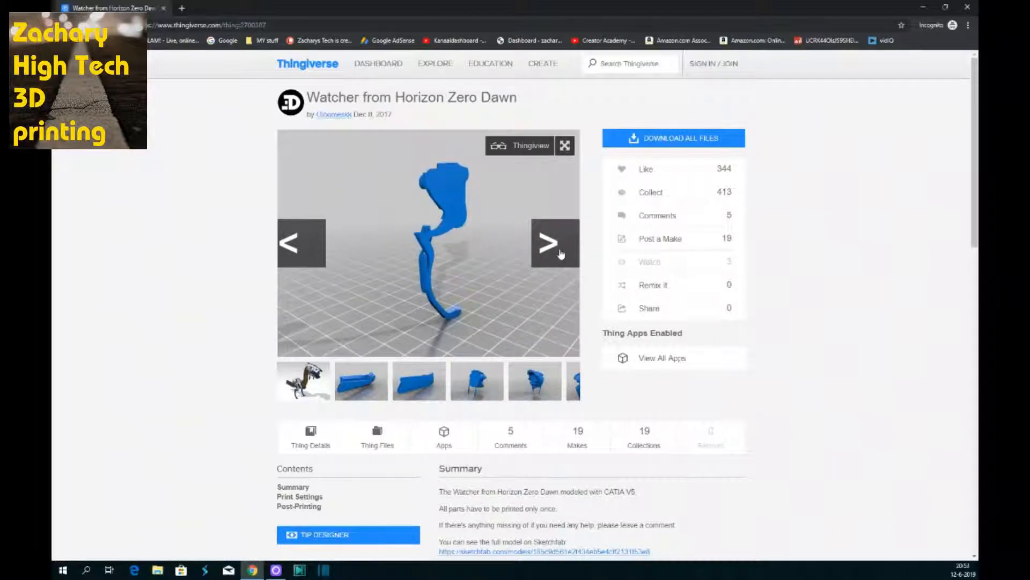
left_click(554, 242)
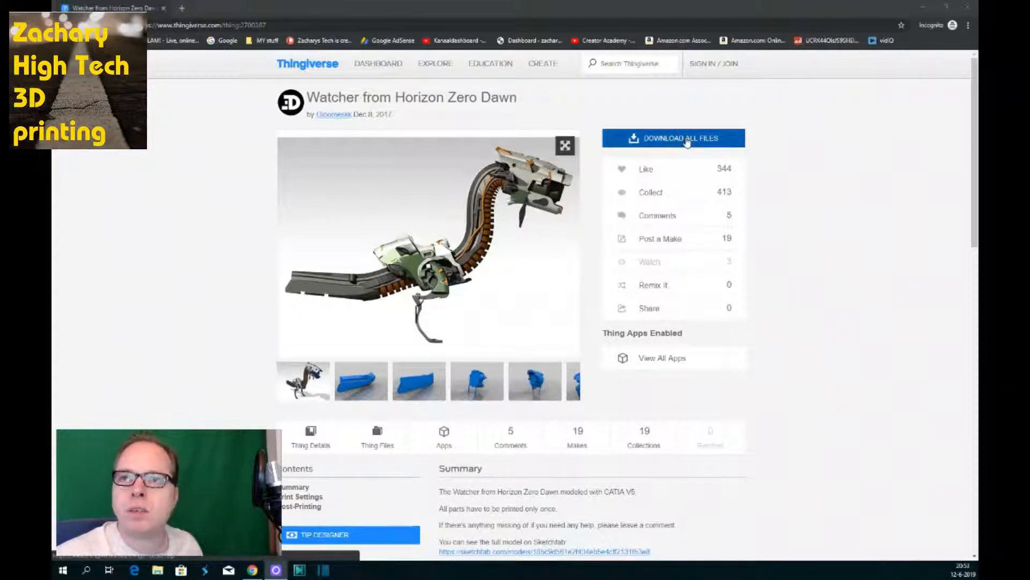
Step: Download all files of the Watcher design as a zip
left_click(674, 138)
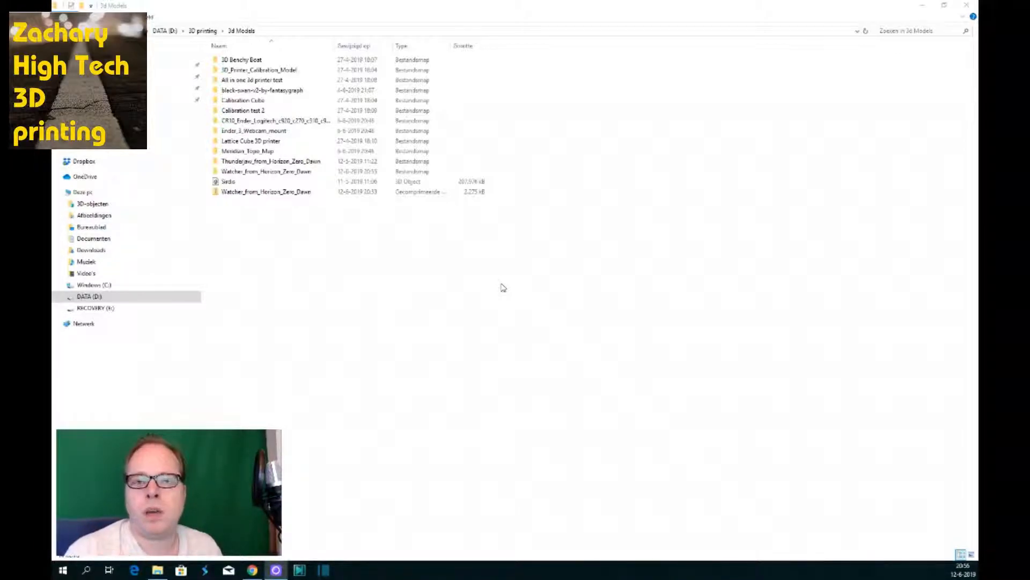
Step: Copy the Watcher zip from Downloads toward the DATA drive's 3D printing folder
left_click(57, 191)
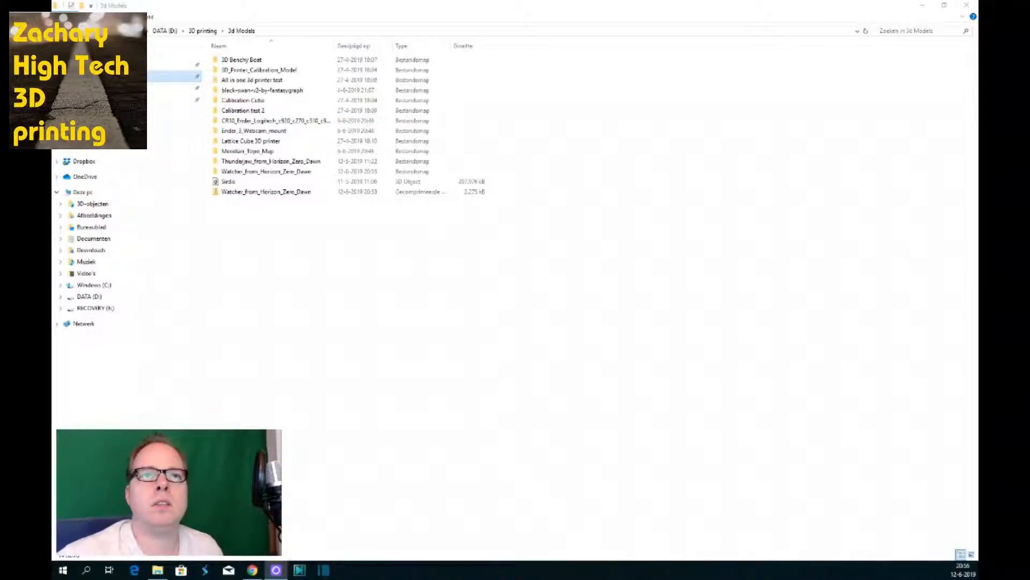
left_click(91, 250)
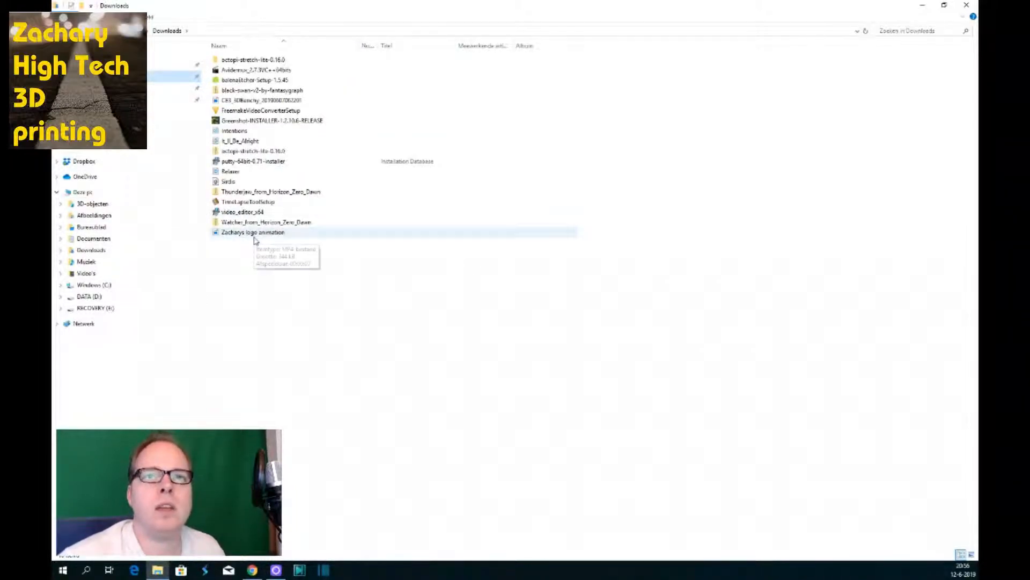
right_click(263, 221)
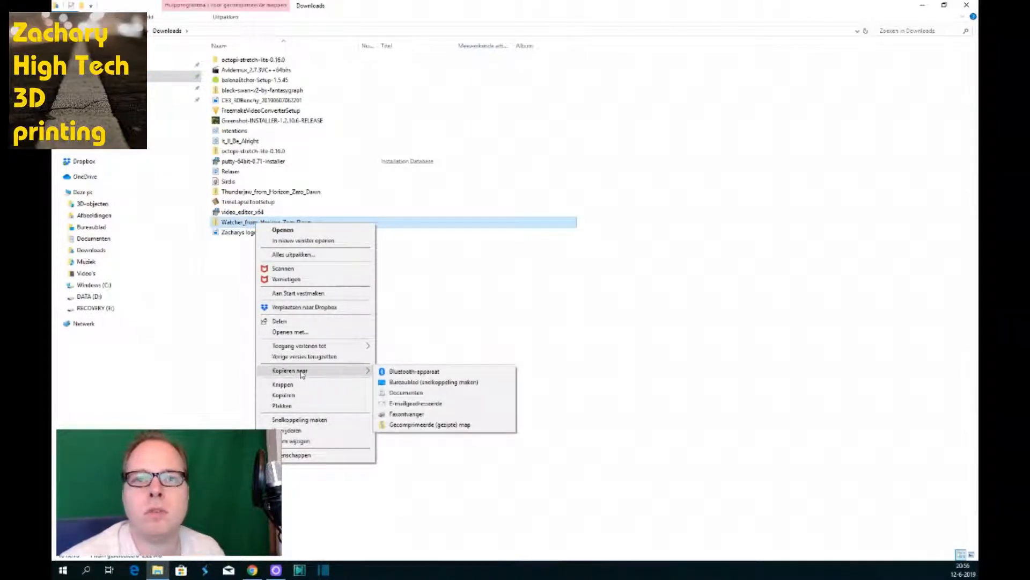
mouse_move(294, 402)
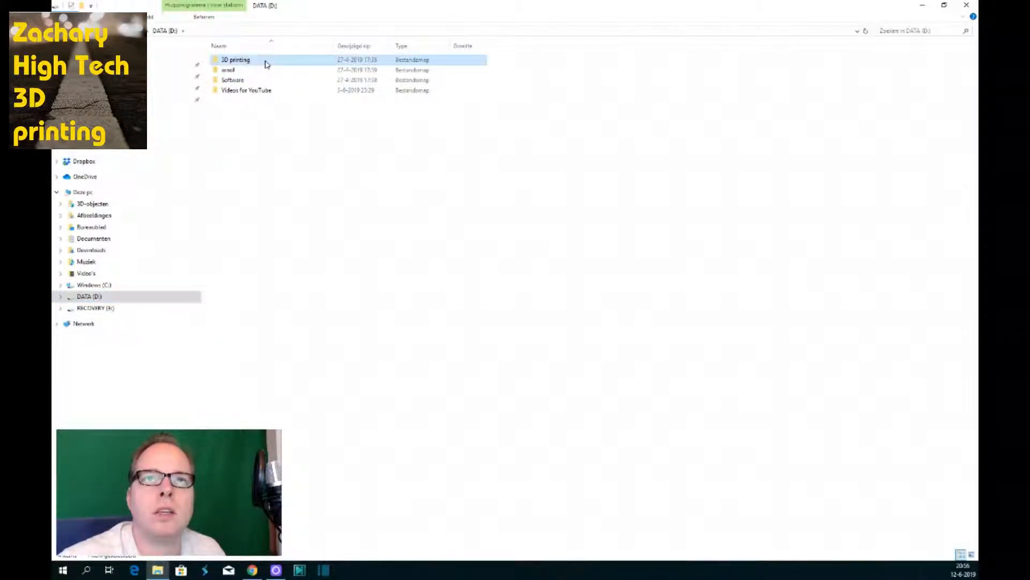
double_click(235, 61)
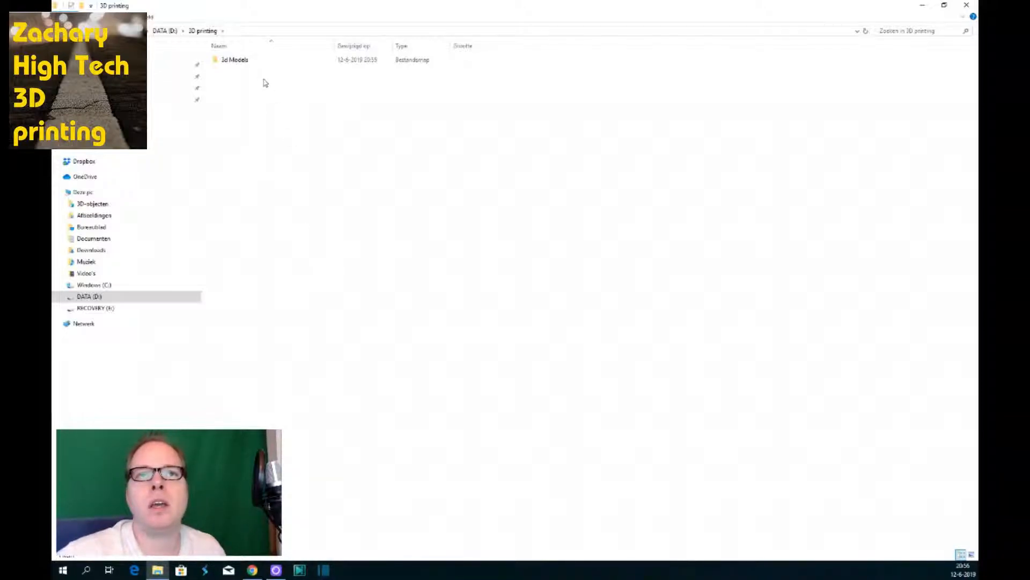
Step: Extract the Watcher zip in 3d Models into its own folder
double_click(234, 59)
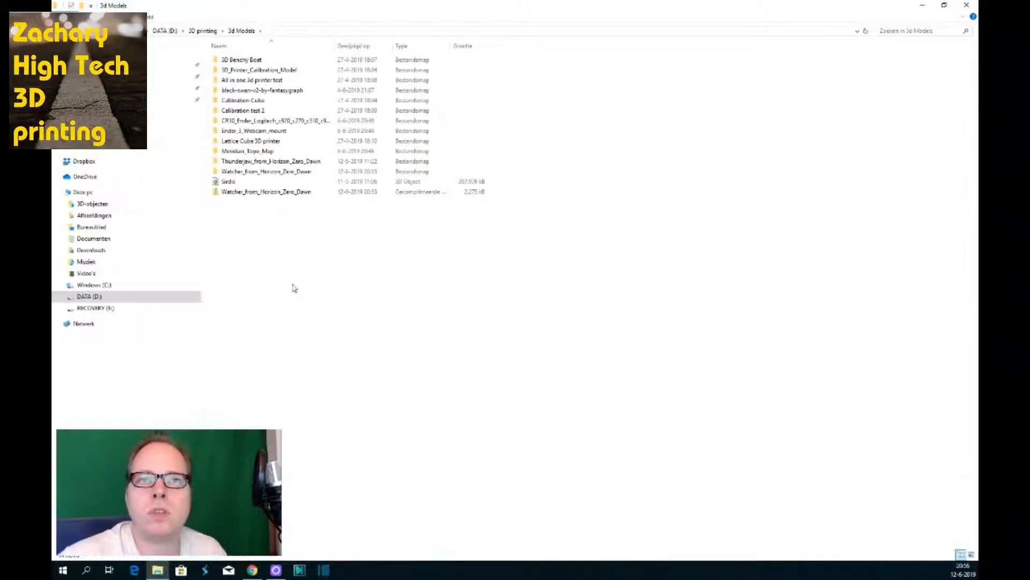
left_click(266, 191)
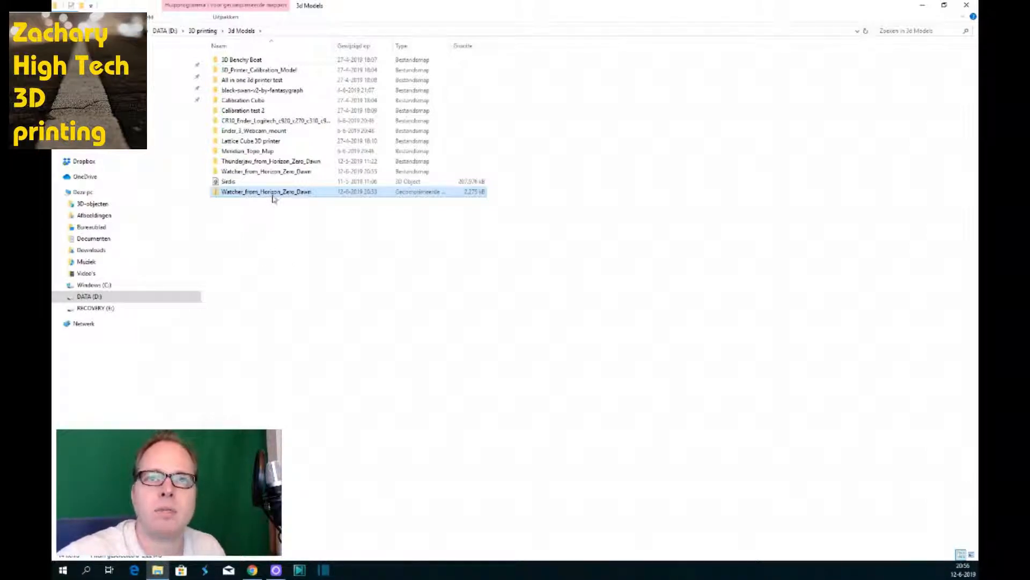
right_click(266, 191)
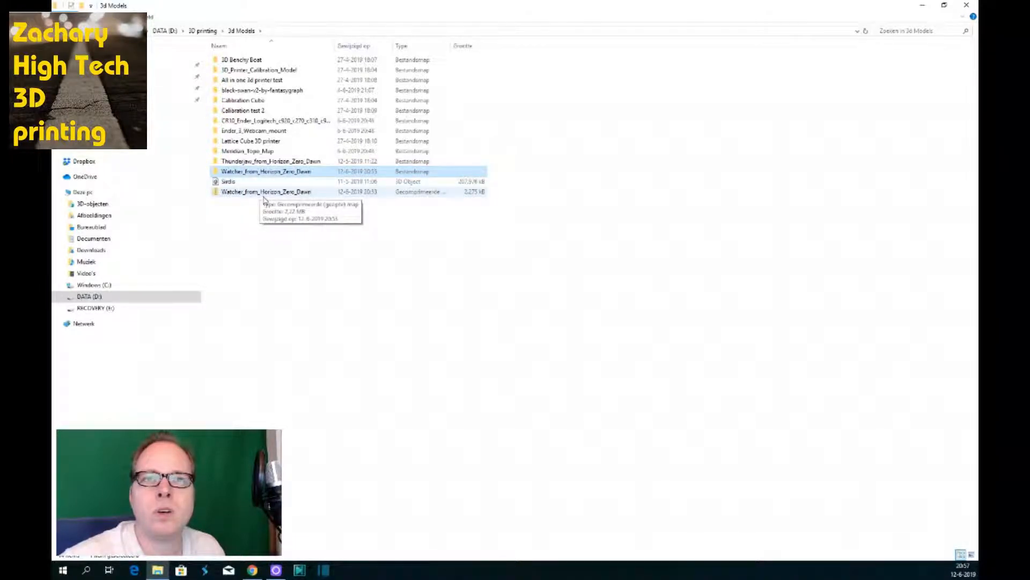
mouse_move(266, 172)
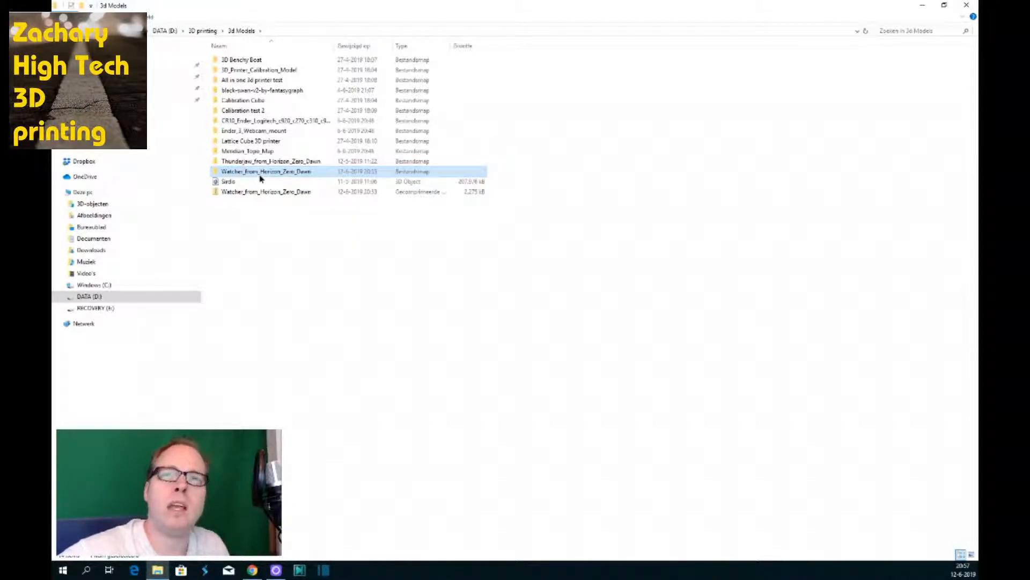
Step: Look at the extracted folder's README in Notepad, then bring up its Open with choices
double_click(266, 171)
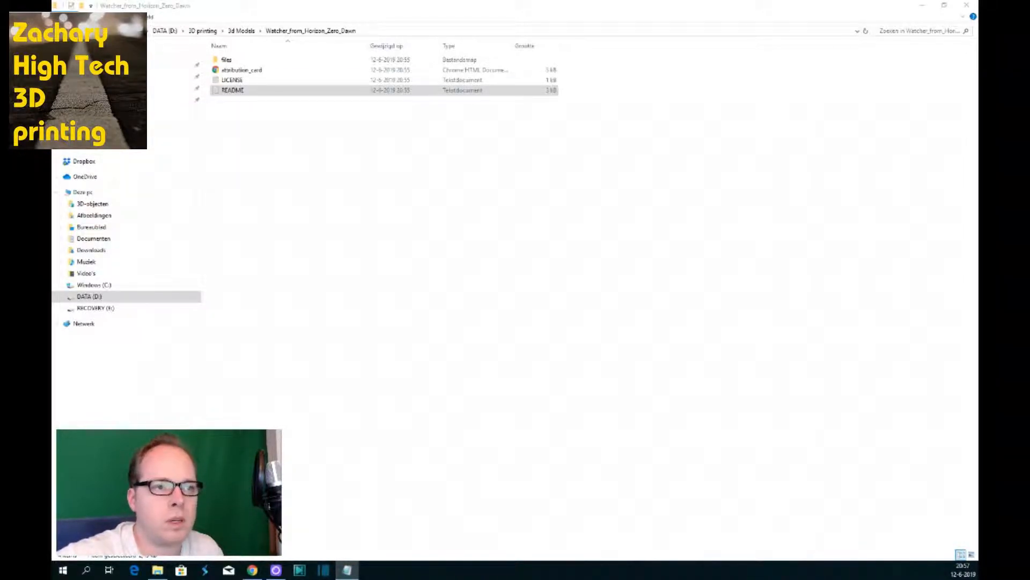
double_click(233, 90)
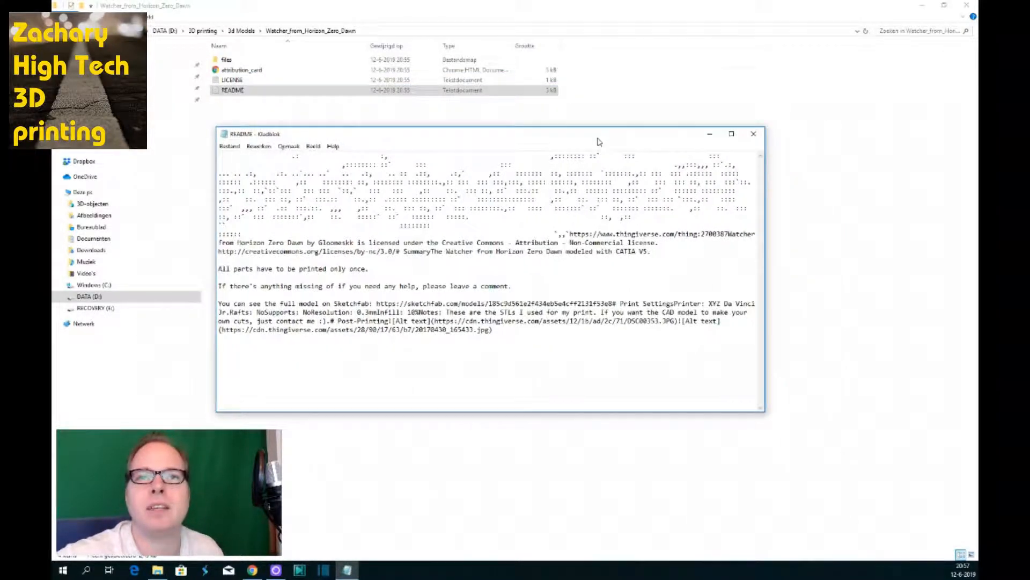
mouse_move(753, 135)
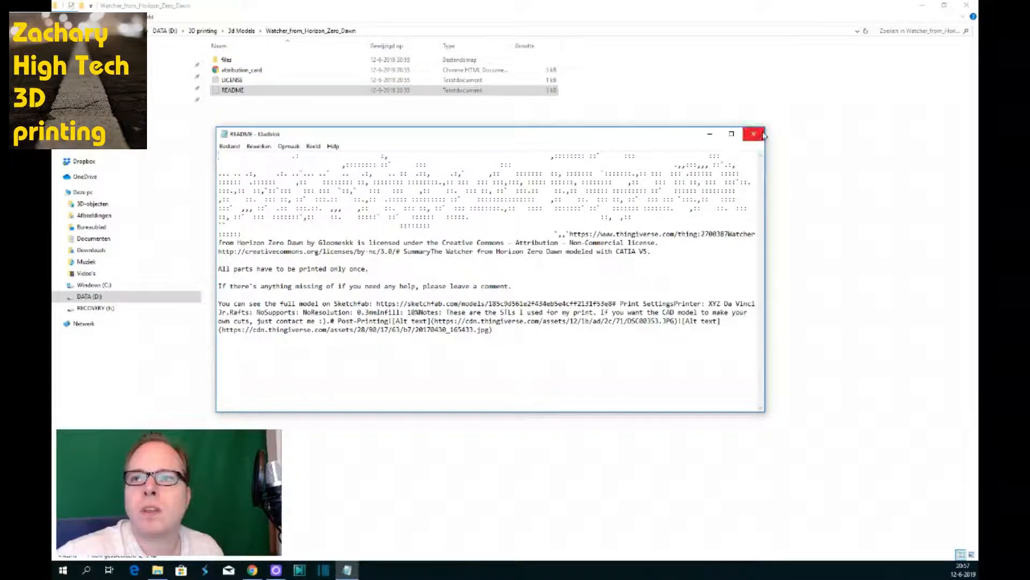
left_click(753, 134)
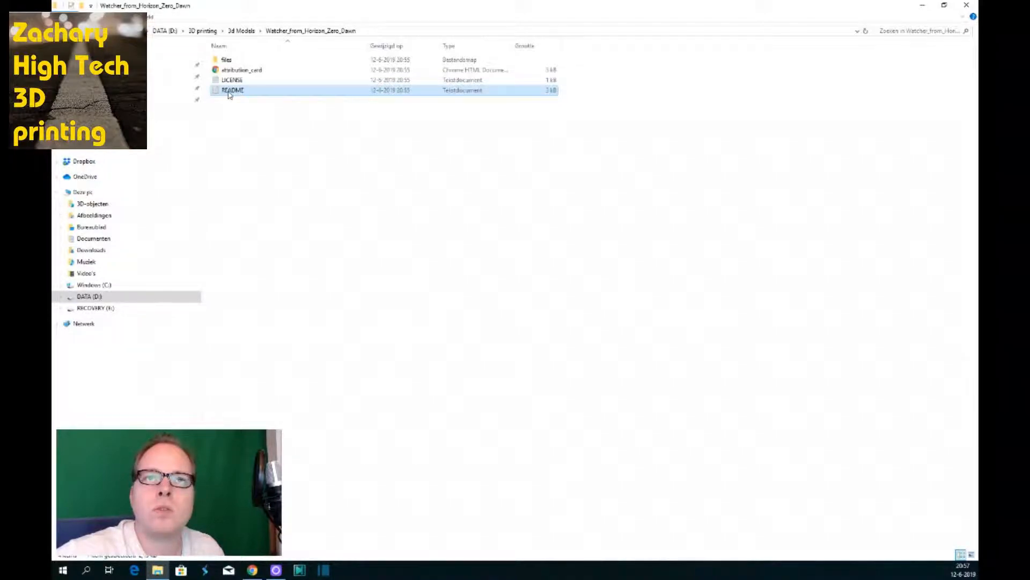
right_click(232, 90)
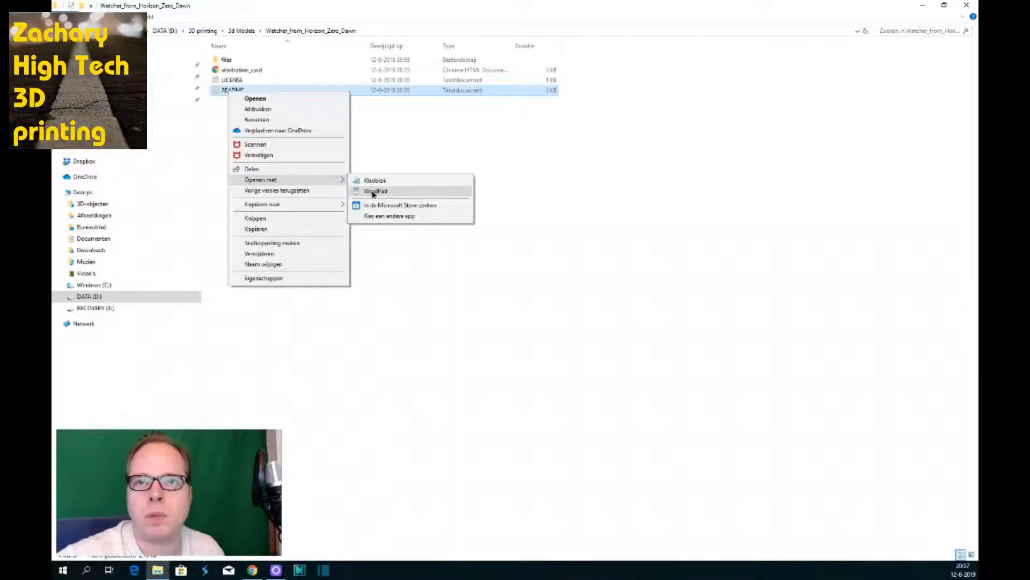
Step: Read the README in WordPad down to its Print Settings section
left_click(374, 191)
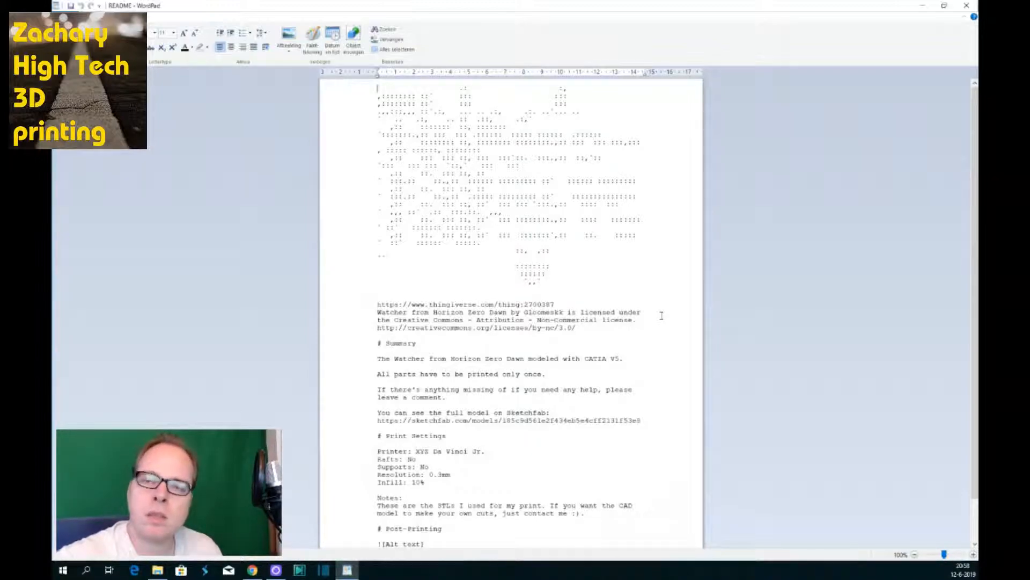
scroll("down", 3)
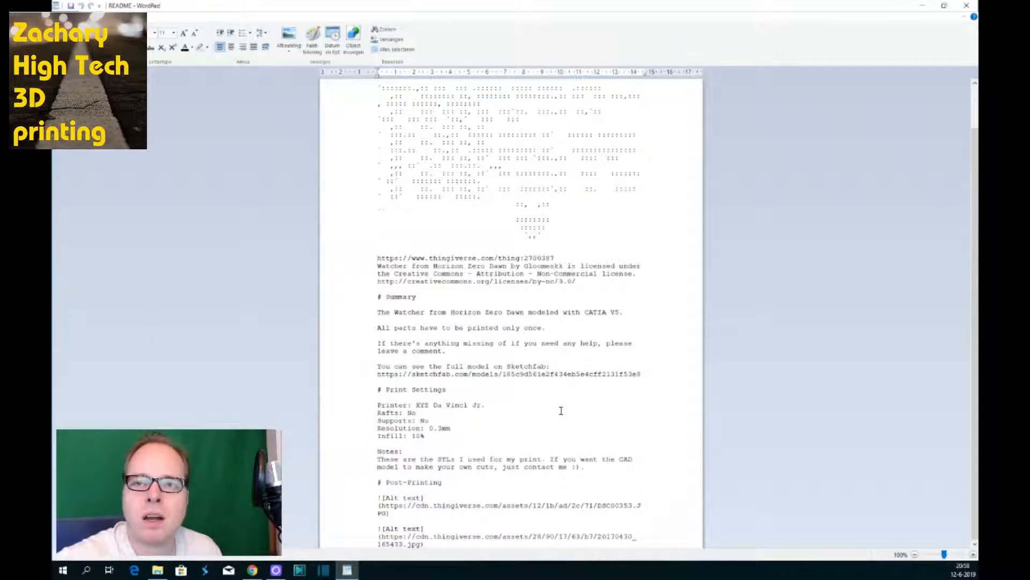
mouse_move(556, 421)
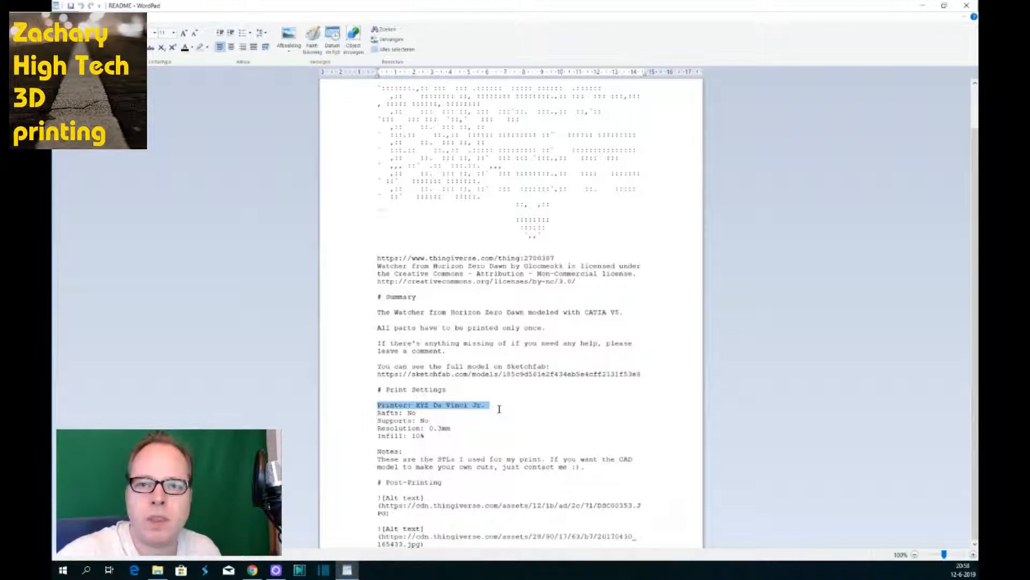
mouse_move(458, 425)
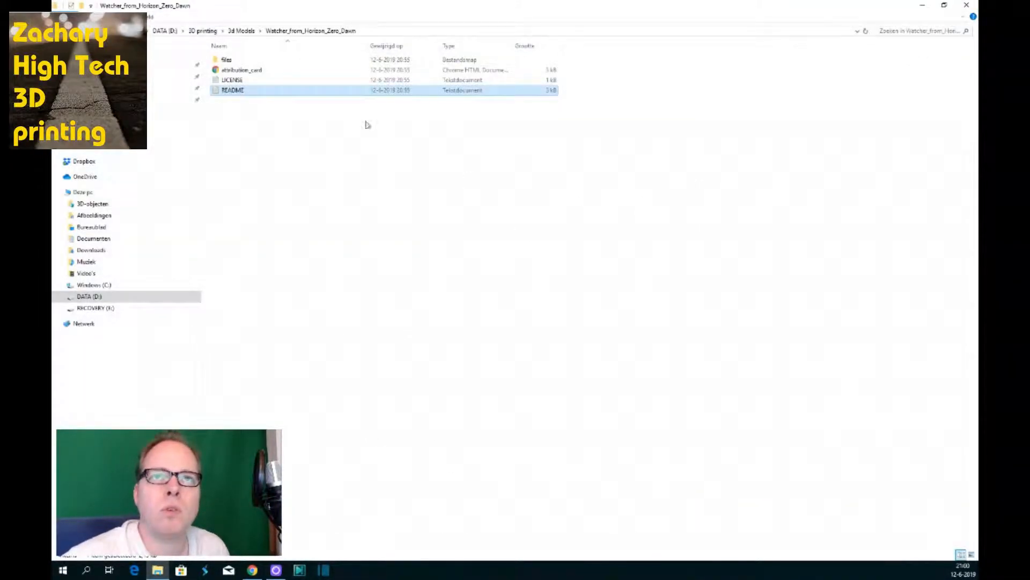
Step: Browse the Watcher's files folder listing the twelve STL parts
double_click(226, 59)
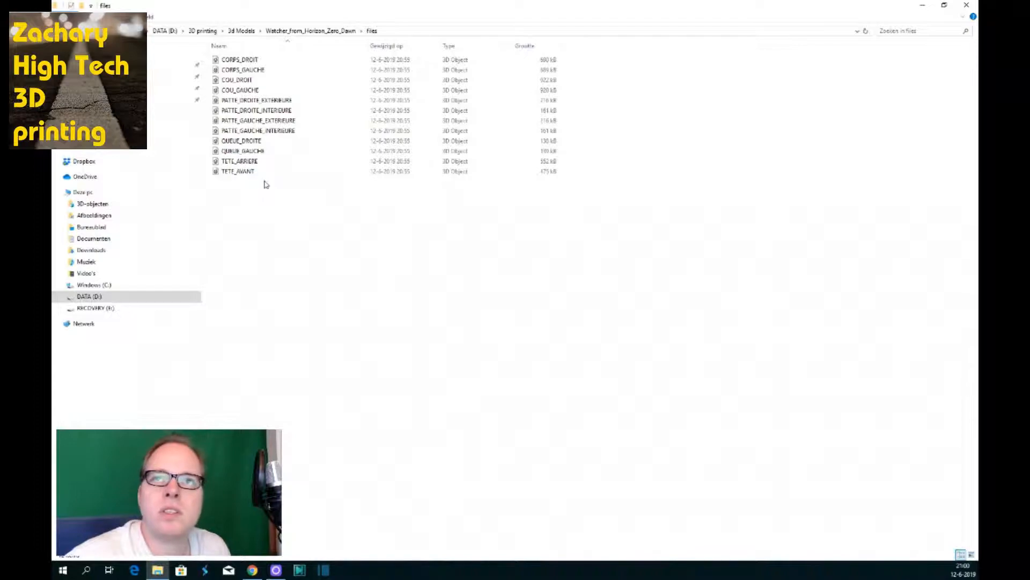
left_click(240, 90)
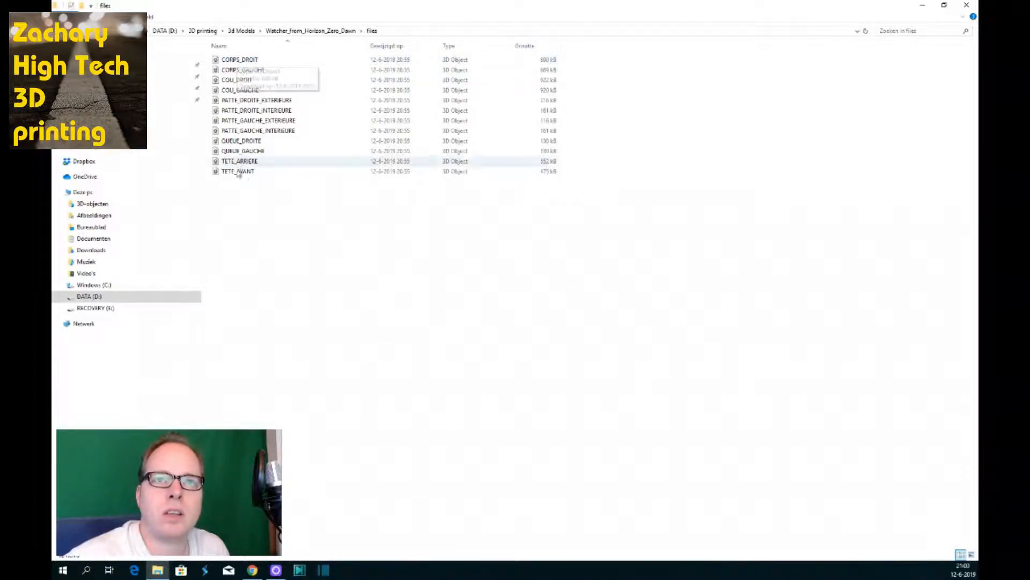
mouse_move(211, 381)
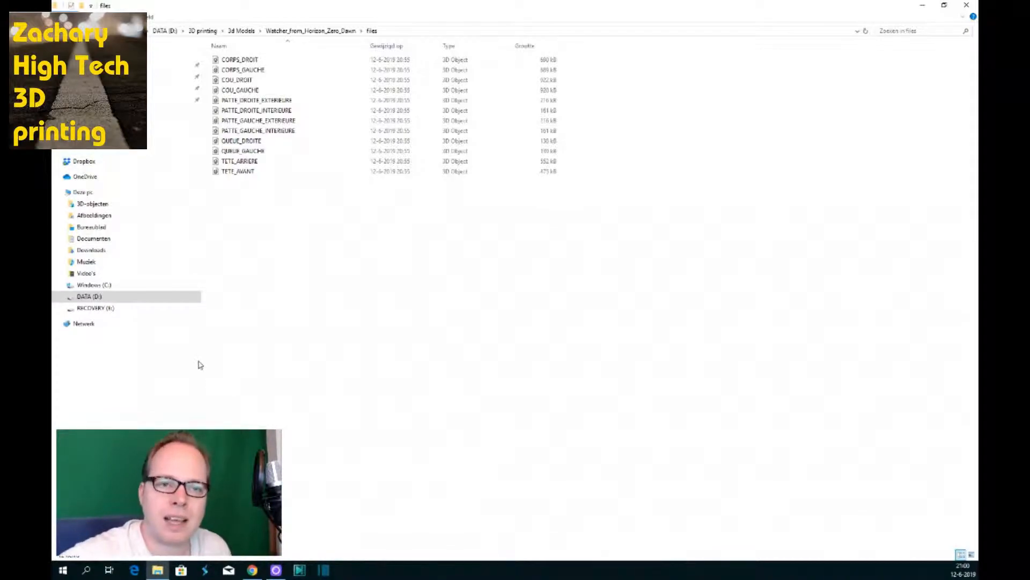
left_click(67, 191)
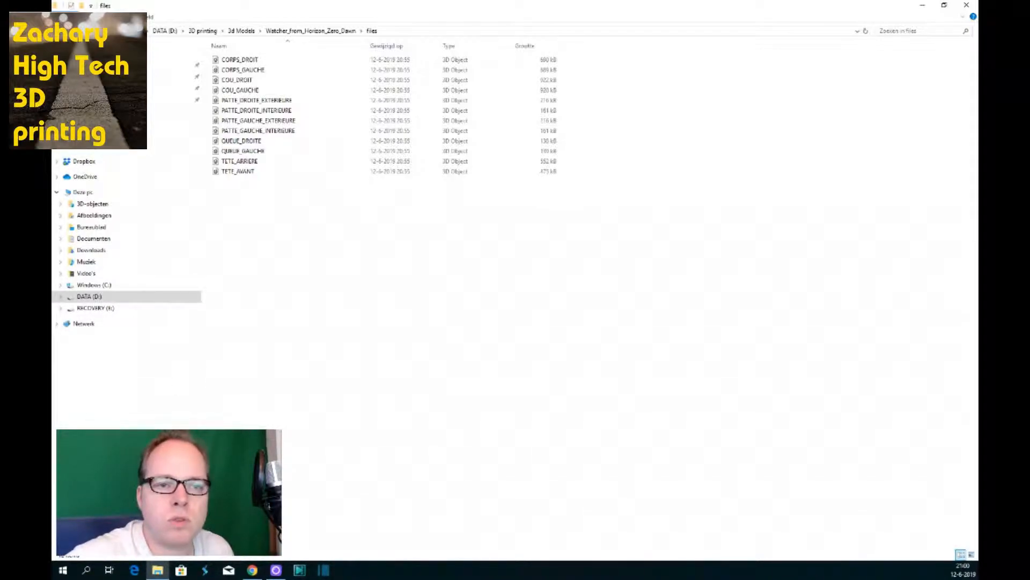
left_click(62, 570)
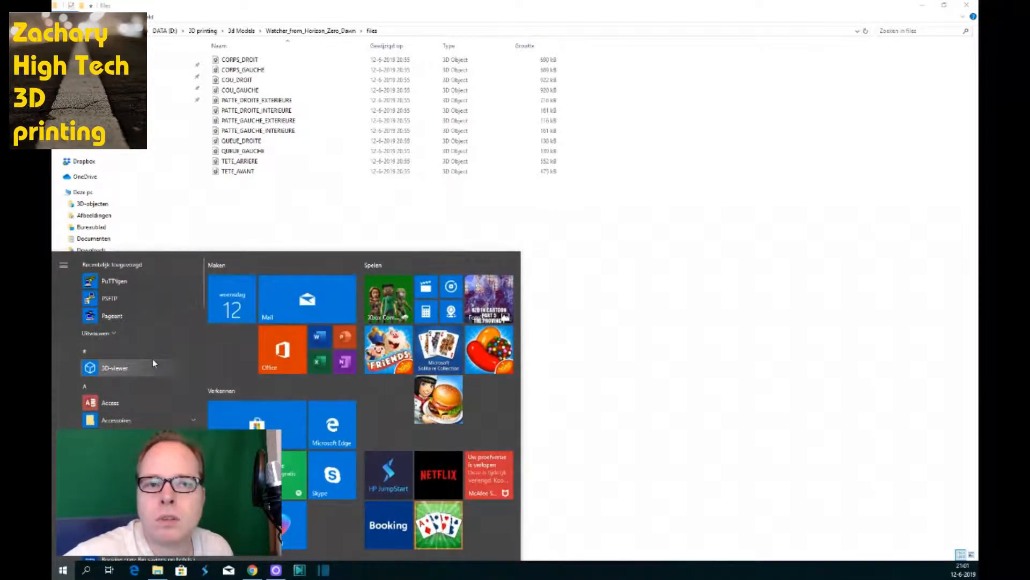
scroll("down", 3)
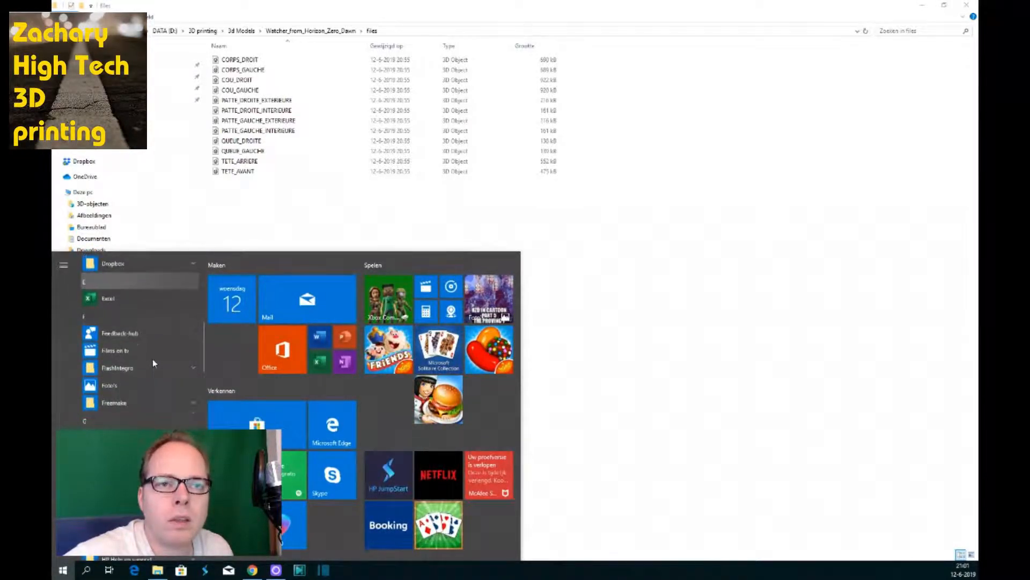
scroll("down", 3)
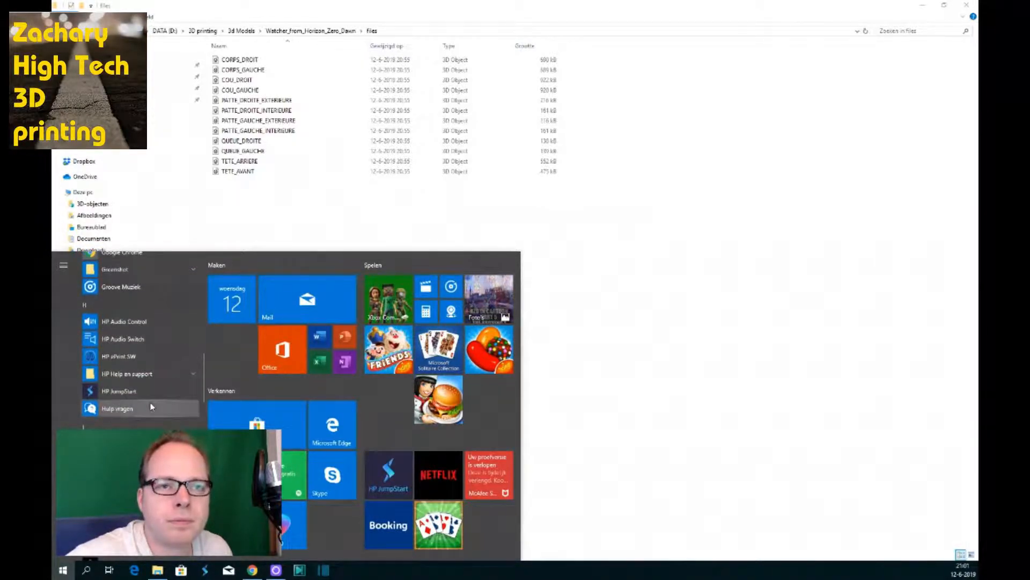
scroll("down", 3)
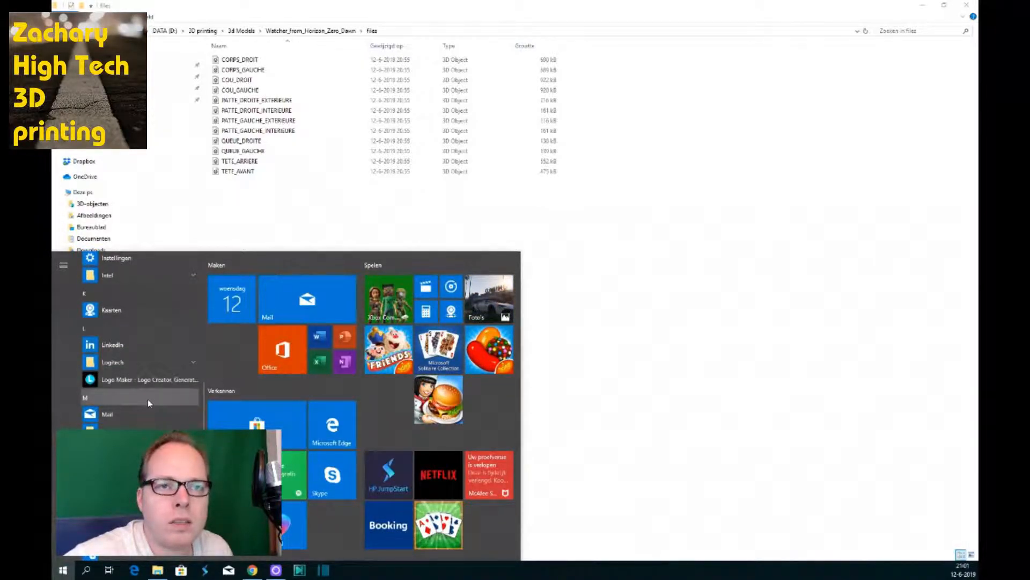
scroll("down", 3)
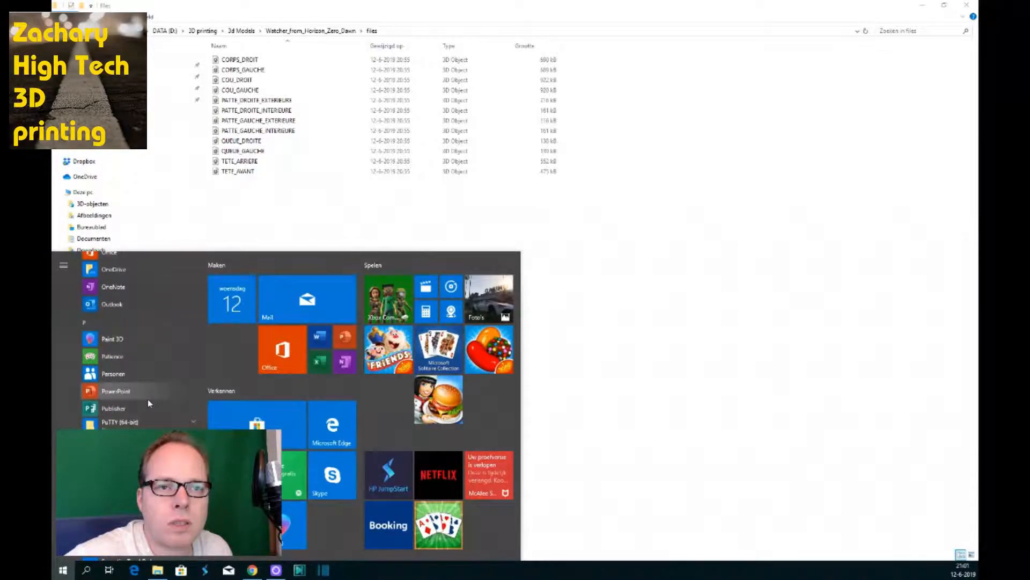
scroll("down", 3)
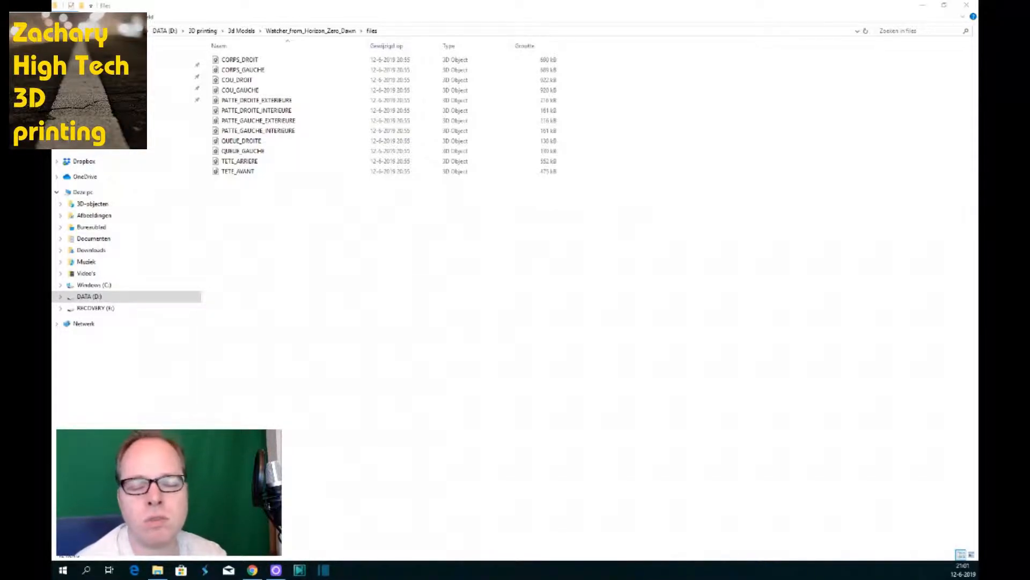
Step: Load all twelve Watcher part STLs from the Files folder into Cura
left_click(346, 569)
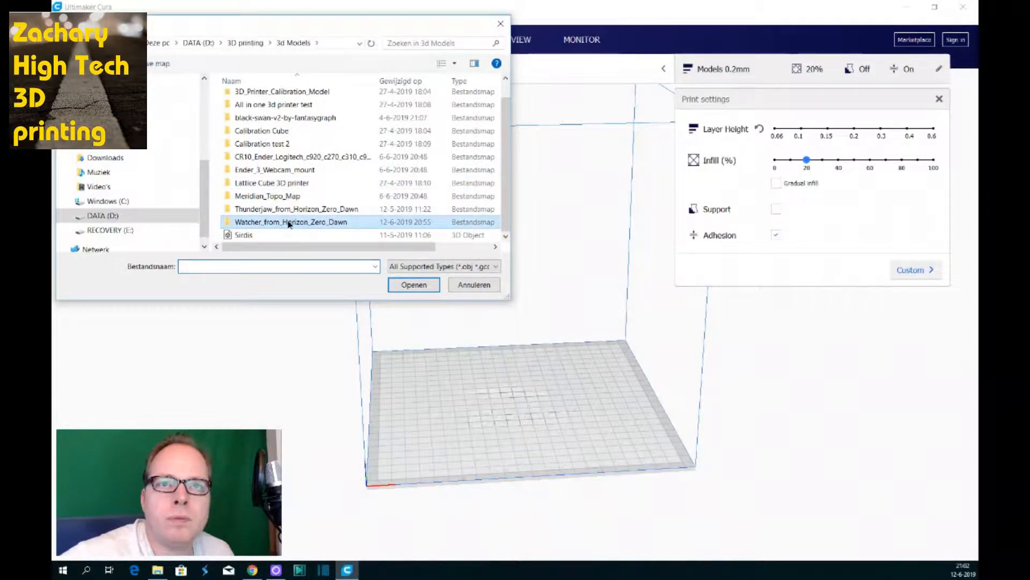
double_click(291, 221)
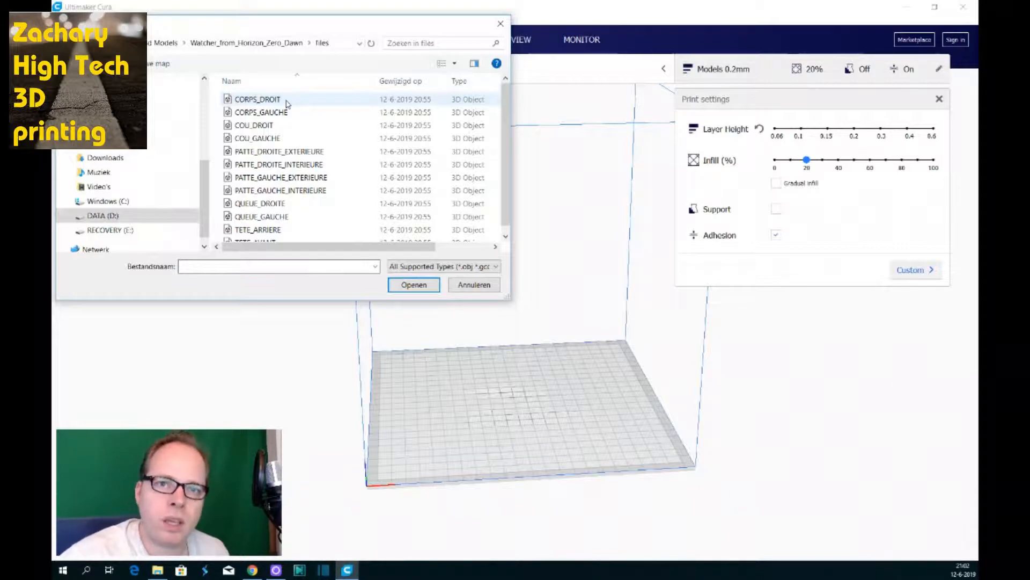
left_click(258, 98)
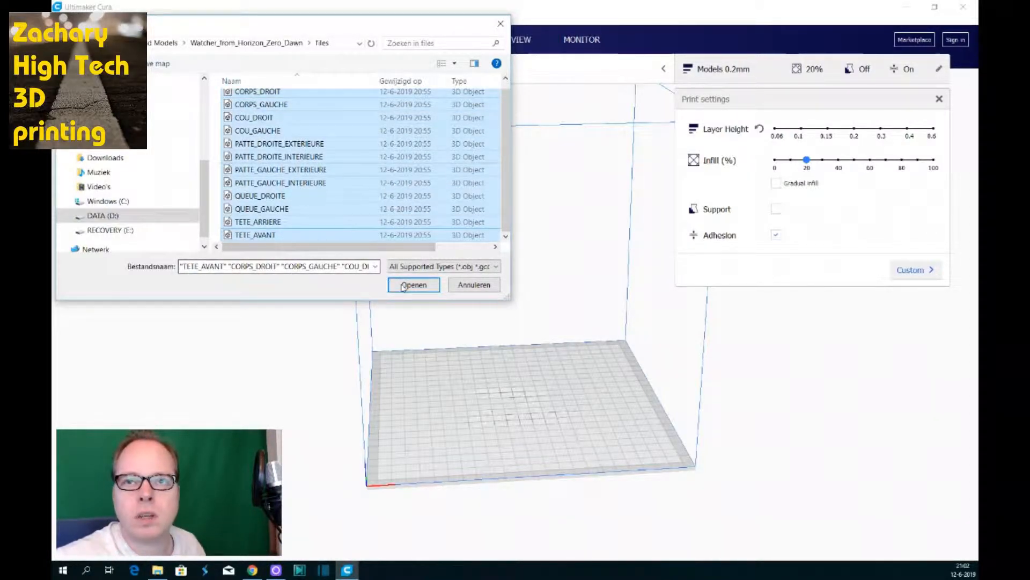
left_click(415, 285)
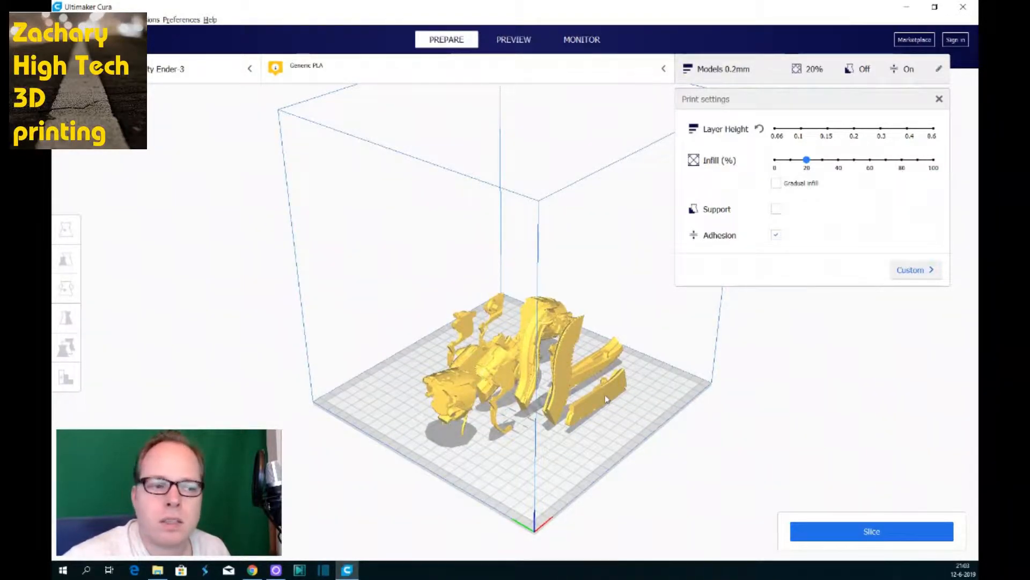
Step: Select the long narrow Watcher part on the build plate
left_click(588, 391)
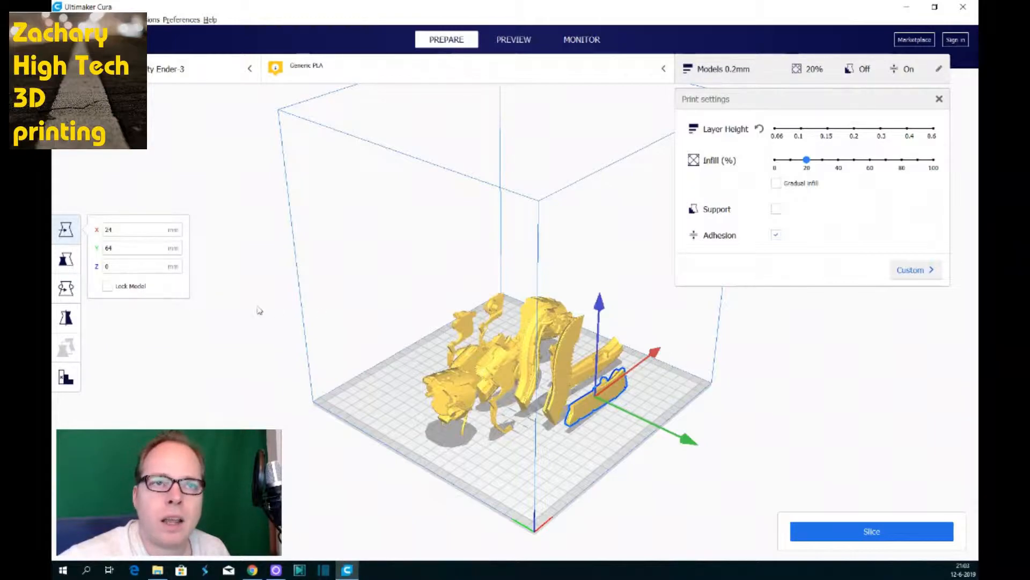
mouse_move(66, 287)
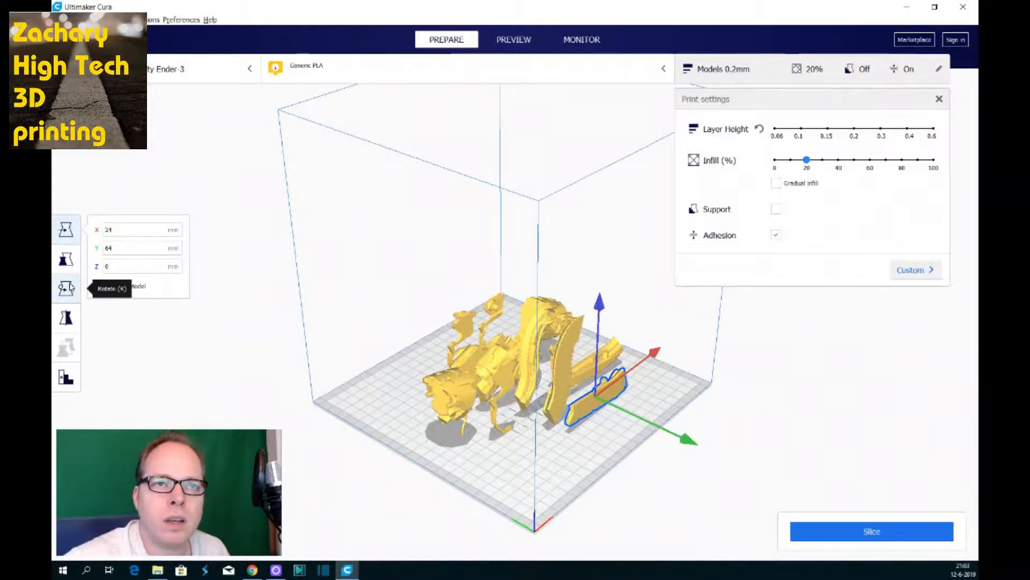
Step: Lay the long narrow part and the next selected part flat using the Rotate tool's Lay Flat
left_click(66, 289)
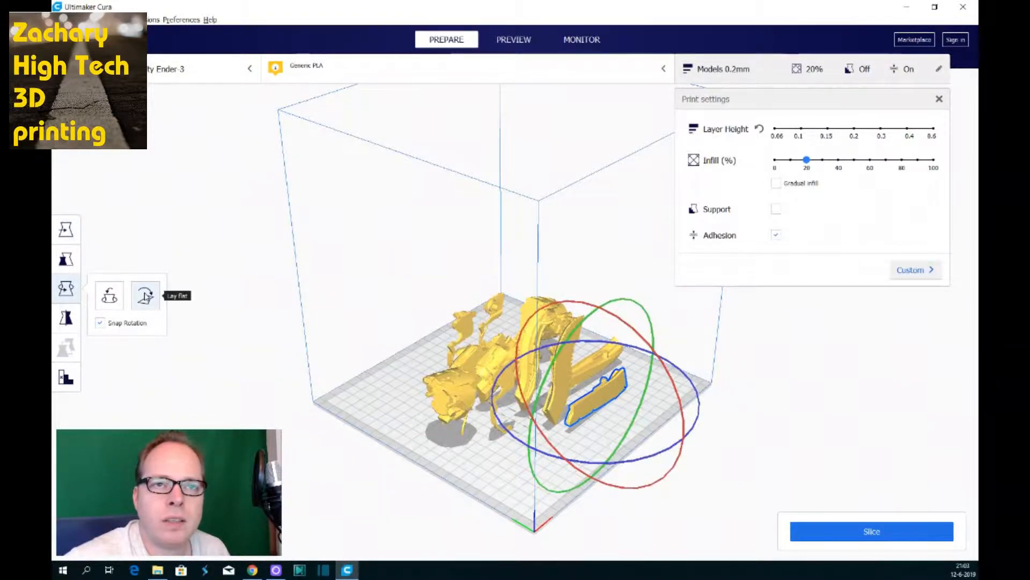
left_click(146, 295)
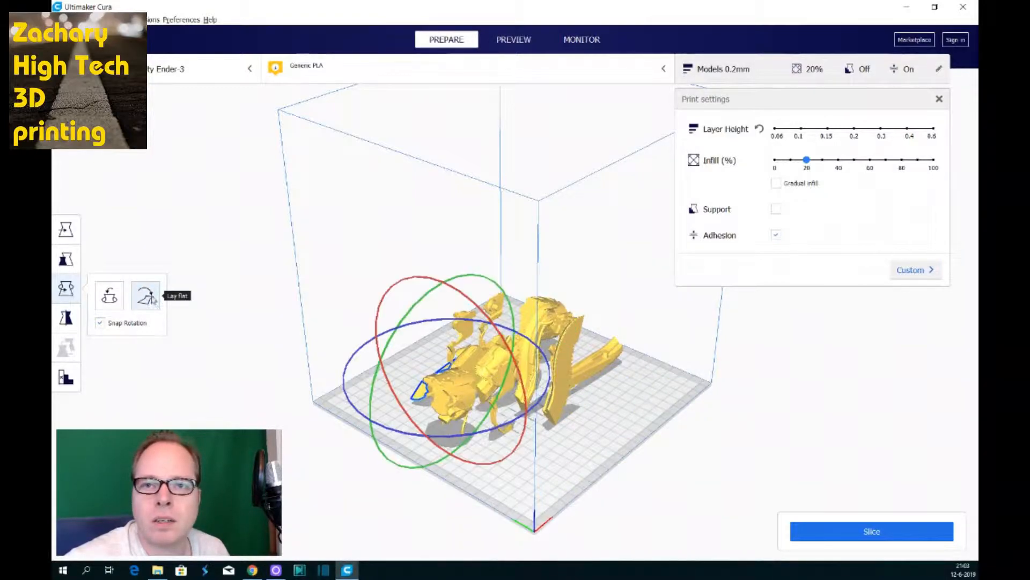
left_click(145, 296)
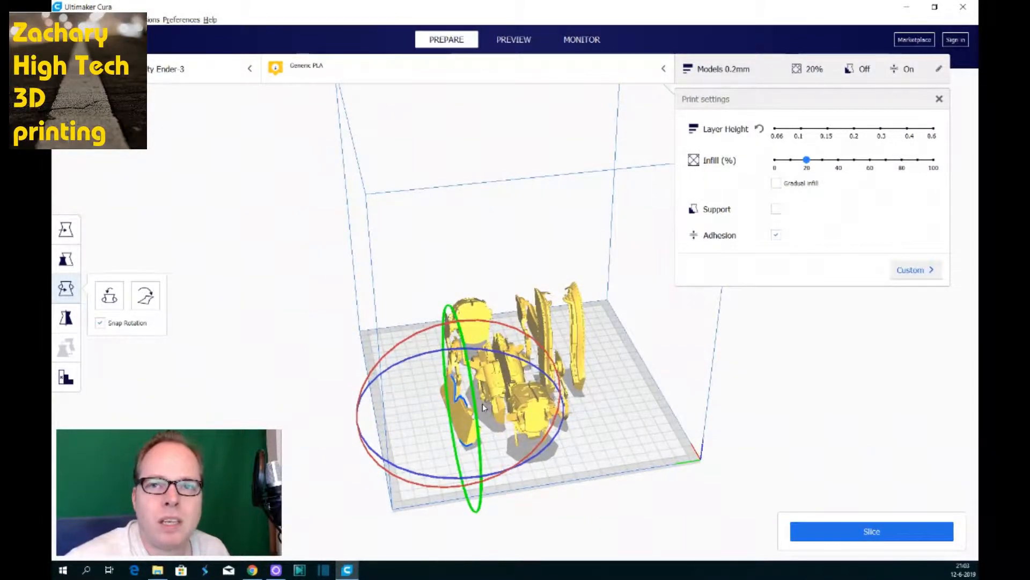
left_click(145, 295)
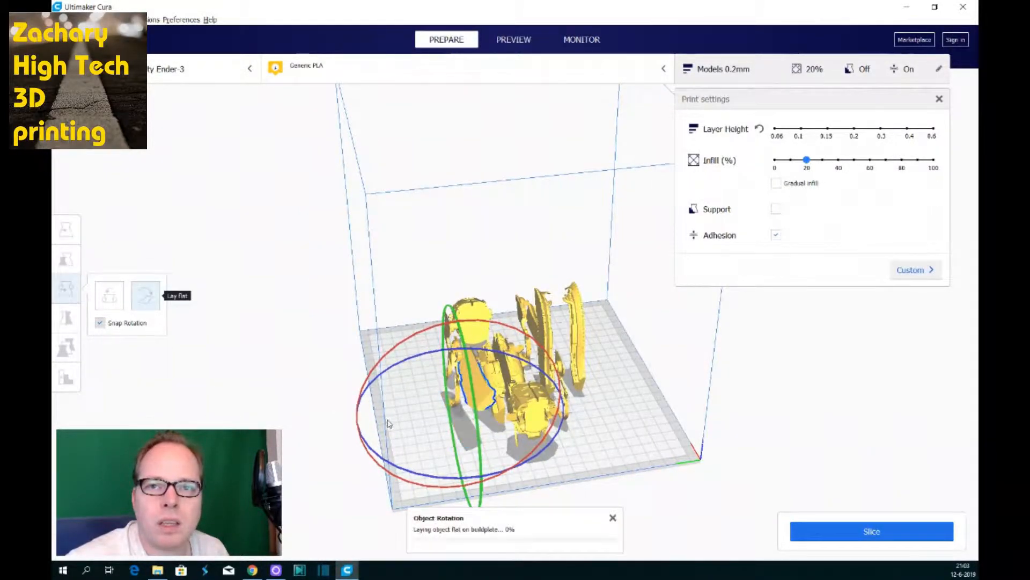
left_click(145, 295)
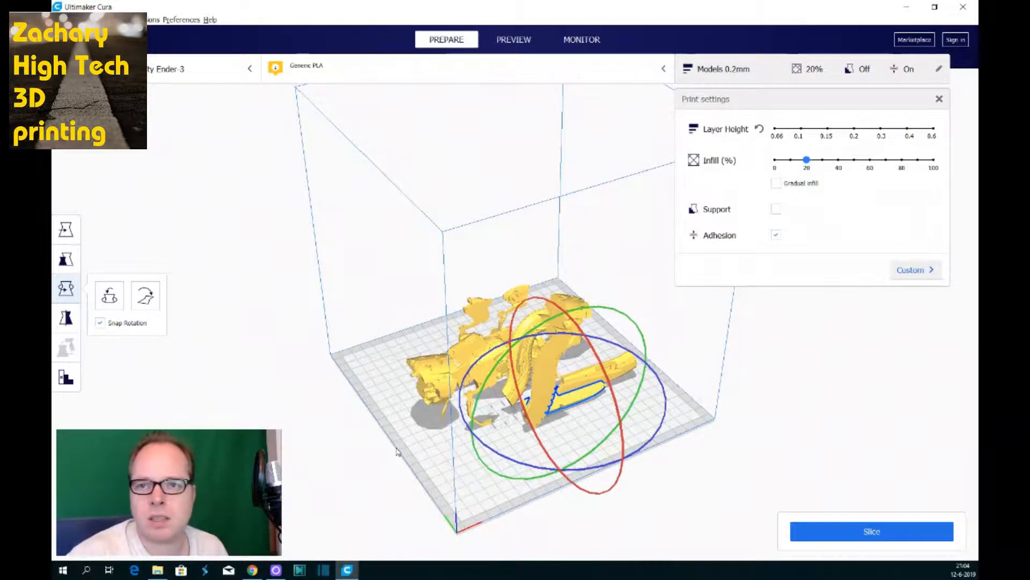
mouse_move(387, 444)
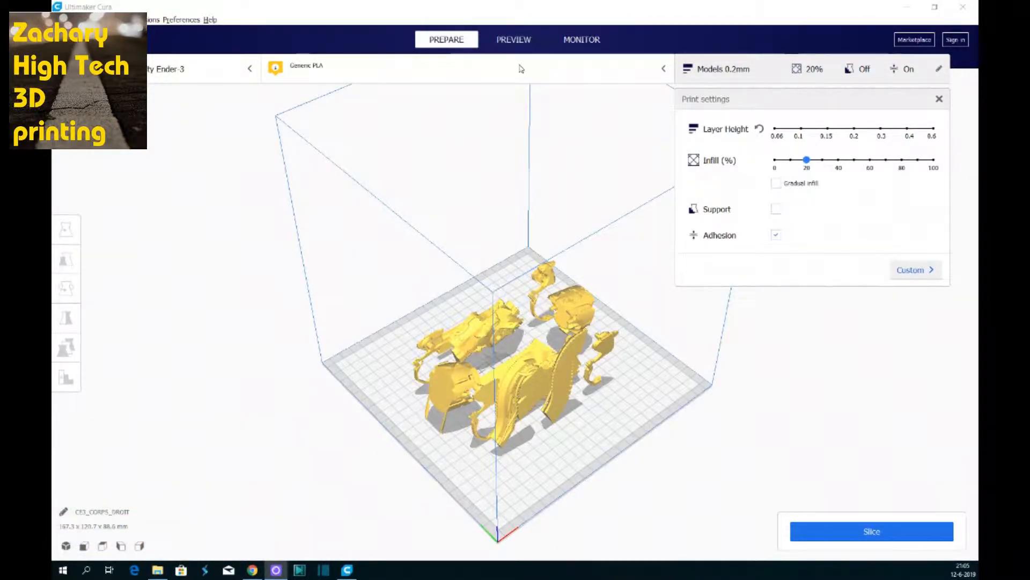
Step: Lay the upright curved part flat so all twelve parts sit spread out on the plate
left_click(66, 287)
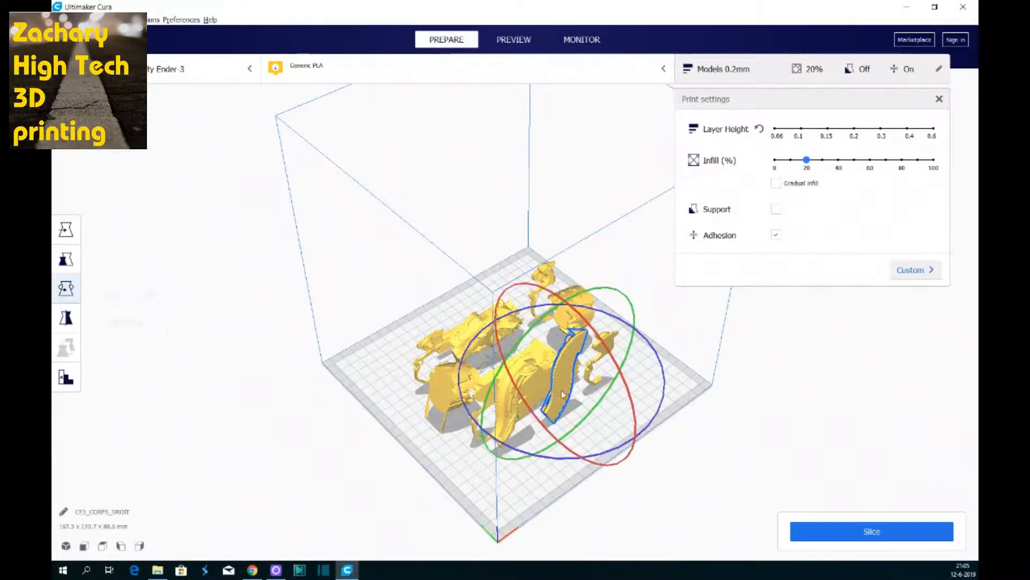
left_click(66, 287)
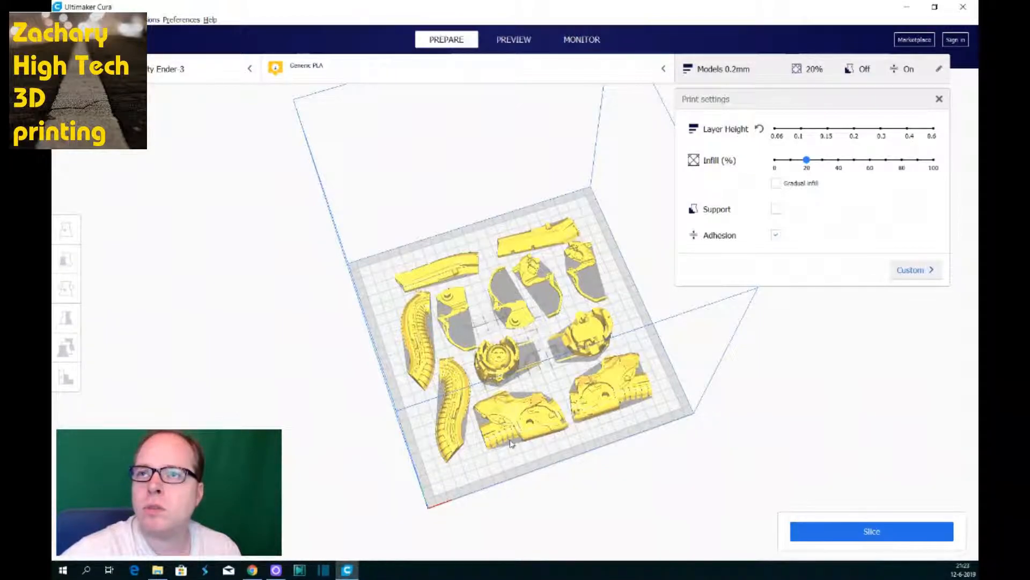
mouse_move(791, 396)
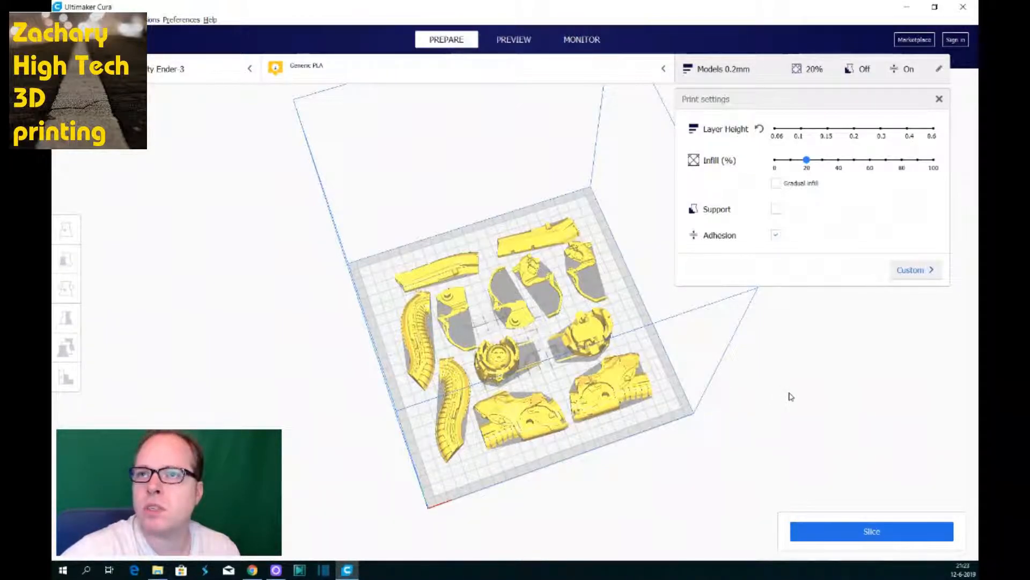
mouse_move(731, 88)
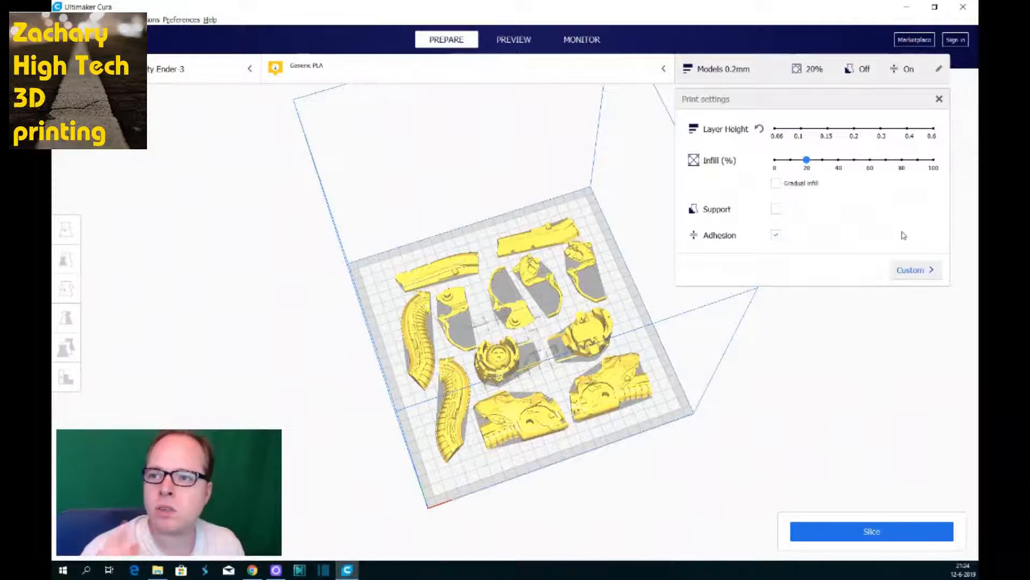
mouse_move(874, 425)
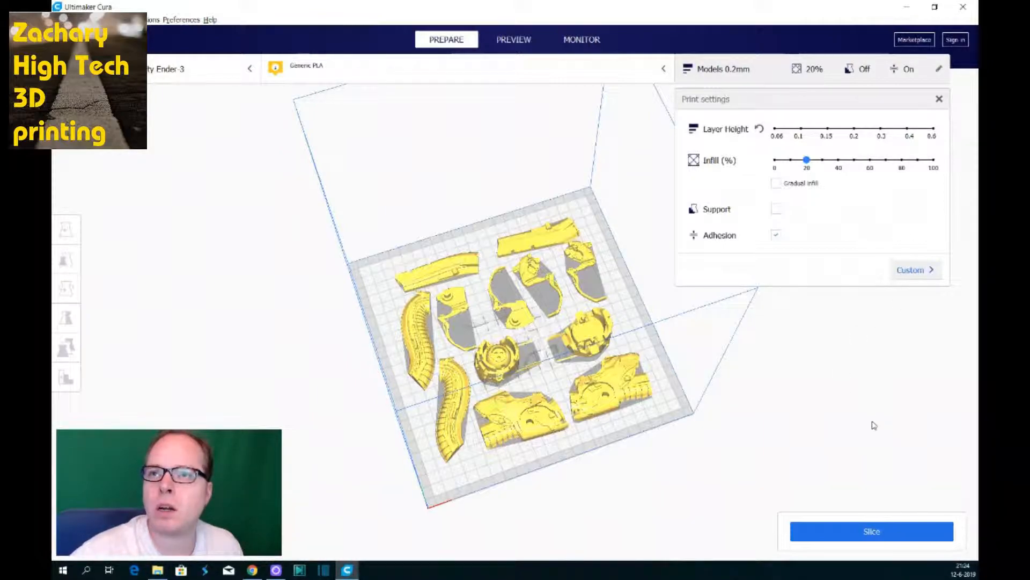
mouse_move(872, 532)
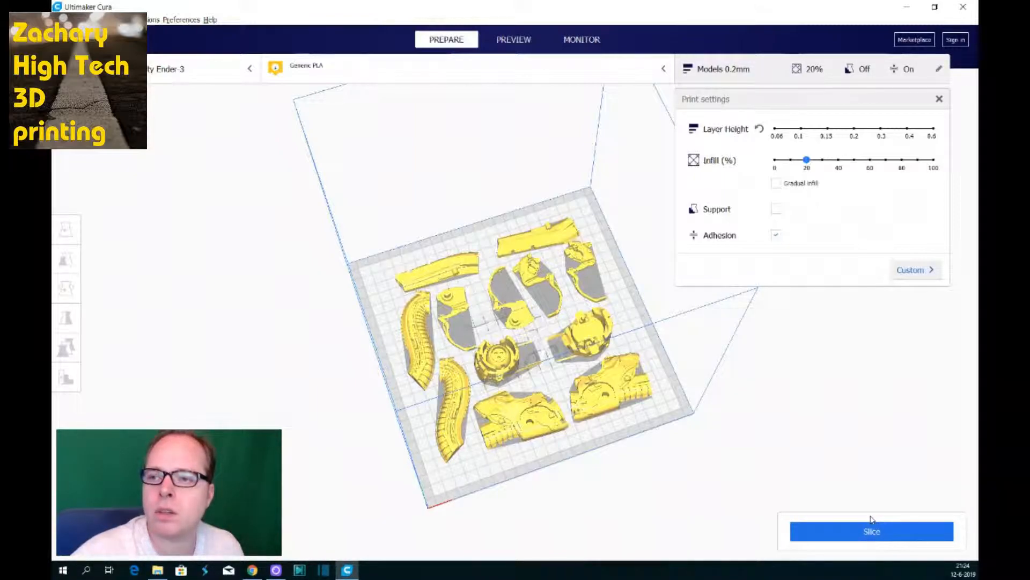
Step: Slice the arranged Watcher parts, giving about 11 hours 20 minutes print time
left_click(872, 532)
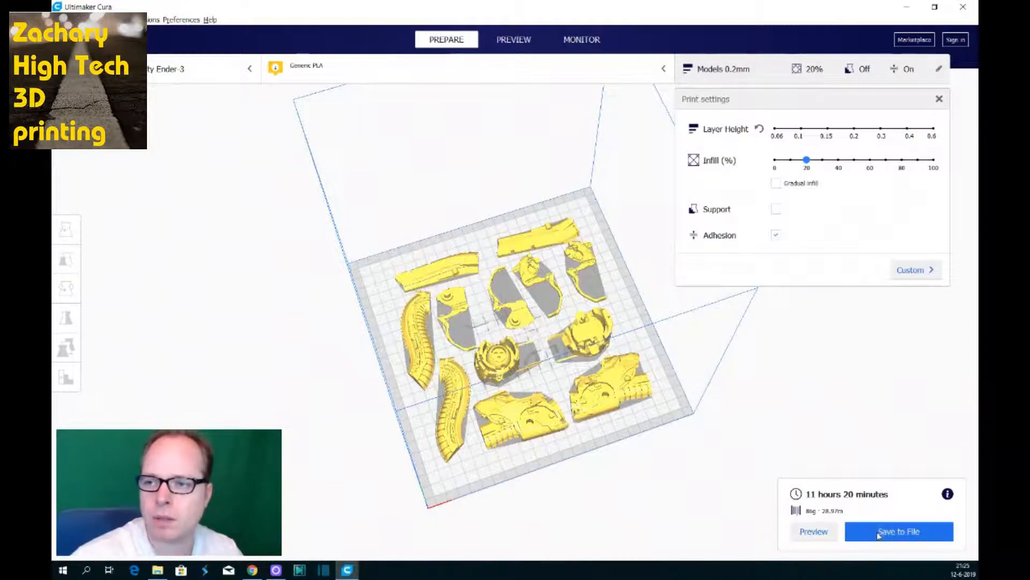
Step: Start saving to file and go into the Watcher_from_Horizon_Zero_Dawn folder
left_click(898, 531)
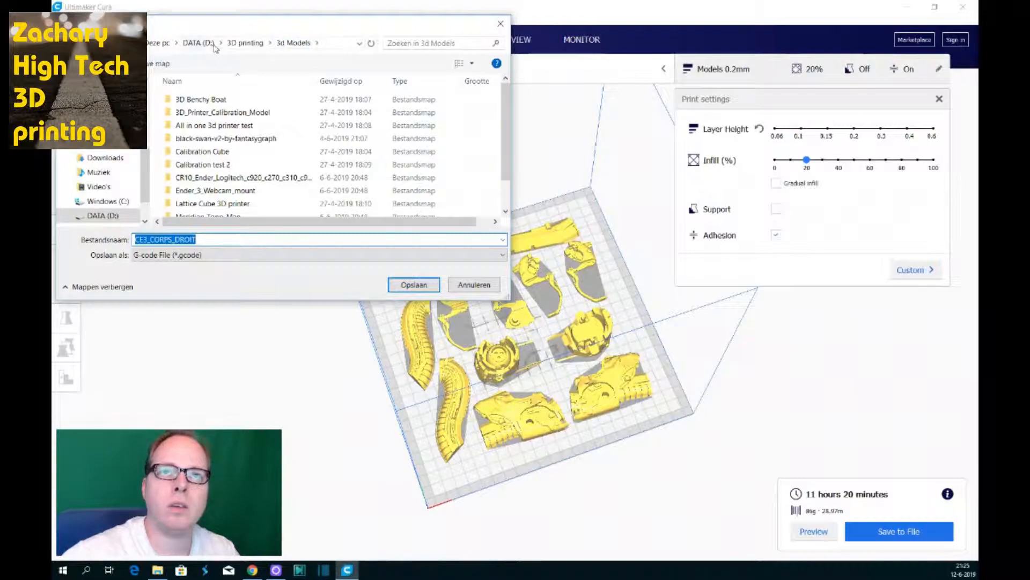
scroll("down", 3)
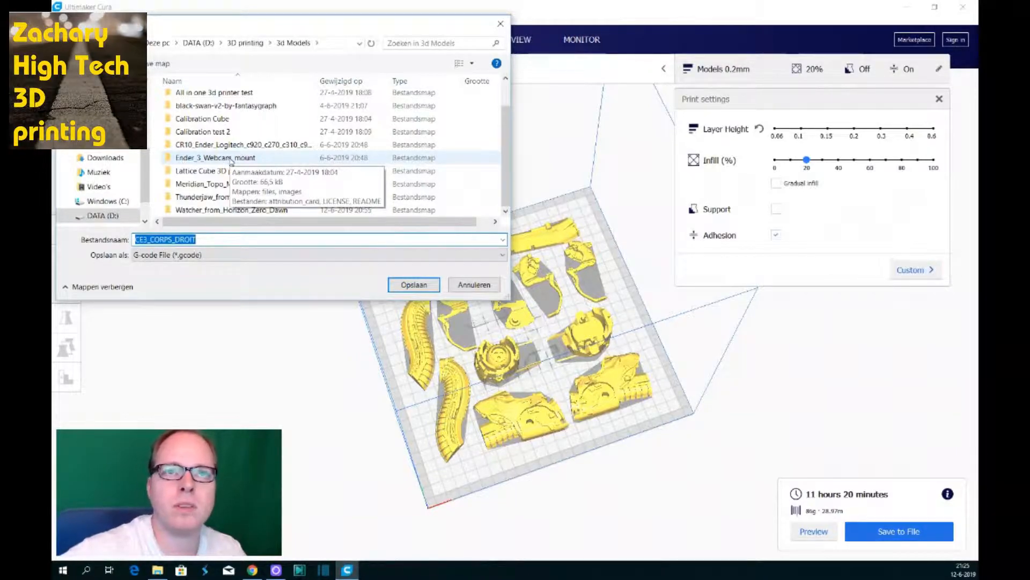
double_click(230, 209)
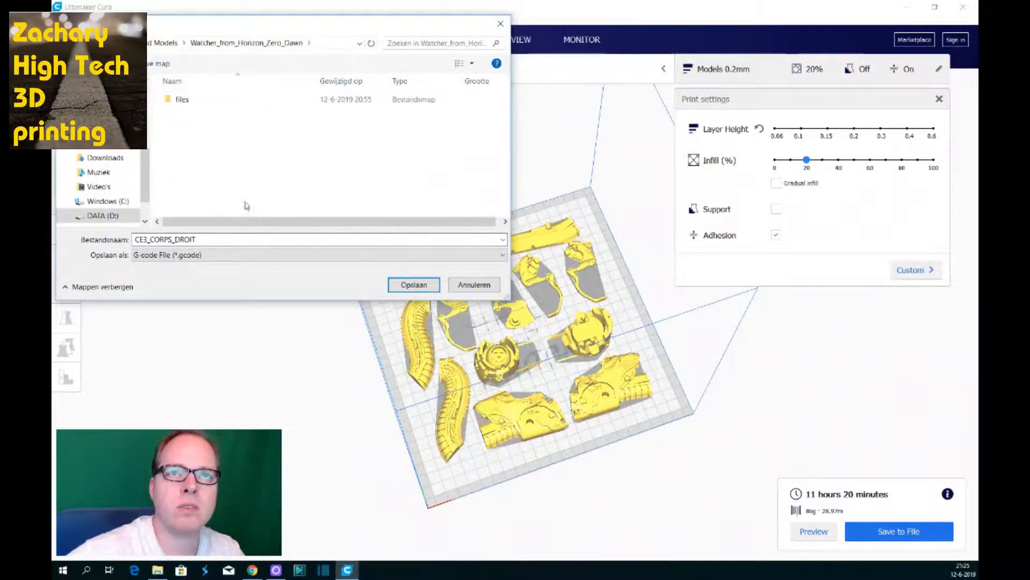
mouse_move(203, 173)
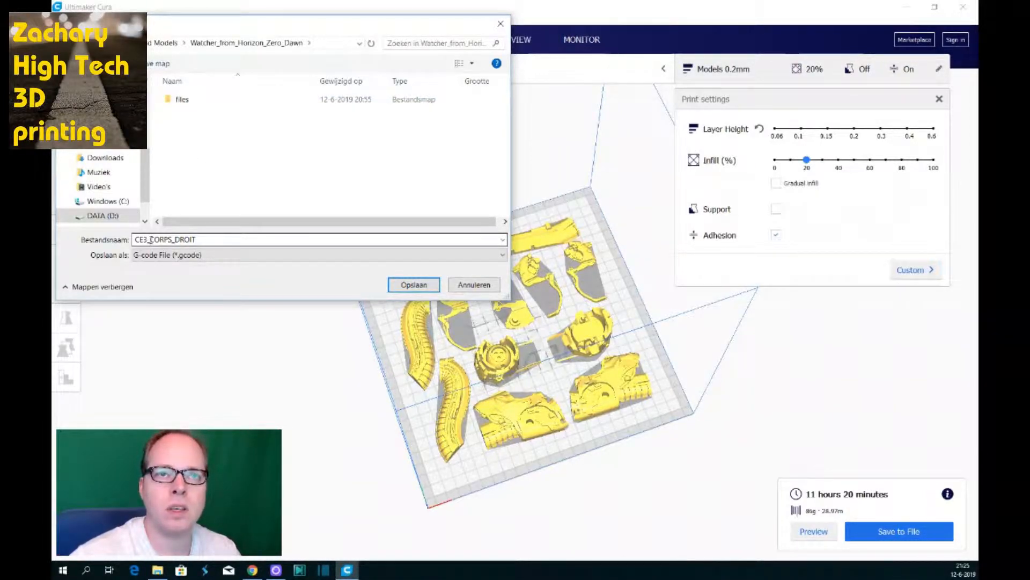
Step: Name the G-code file CE3_HZD_WATCHER and save it
triple_click(319, 239)
type("H")
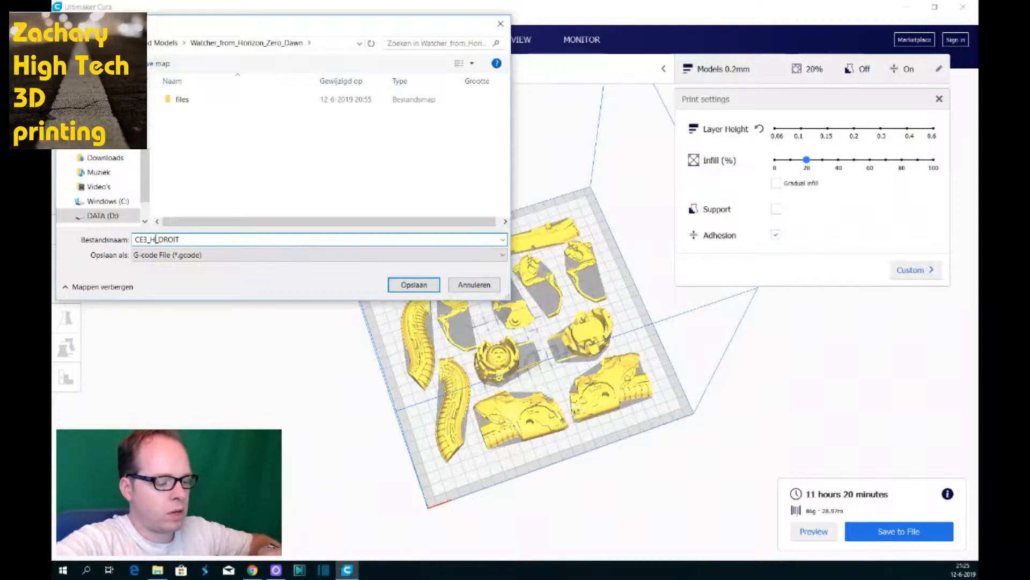
type("ZD")
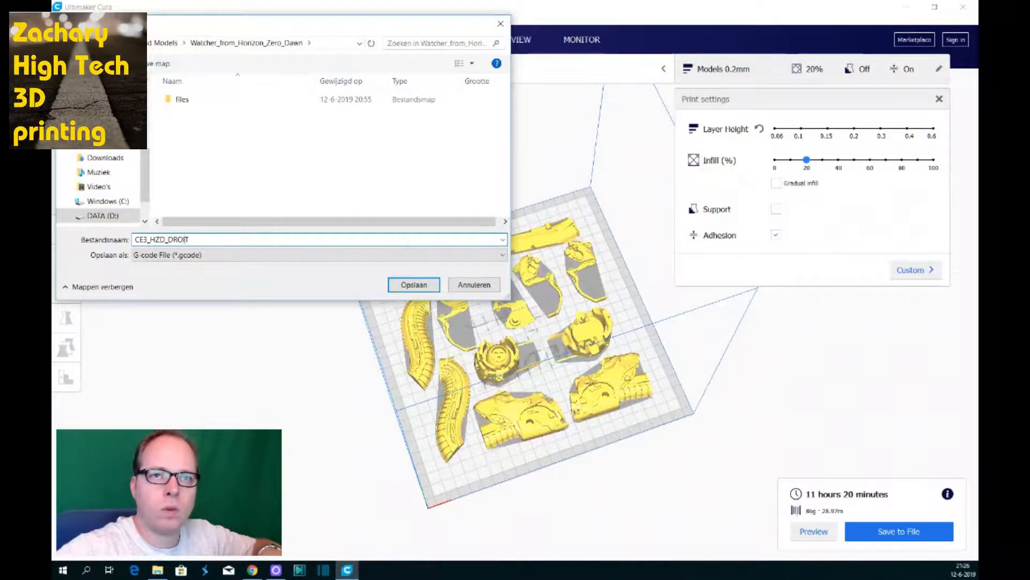
key("Backspace")
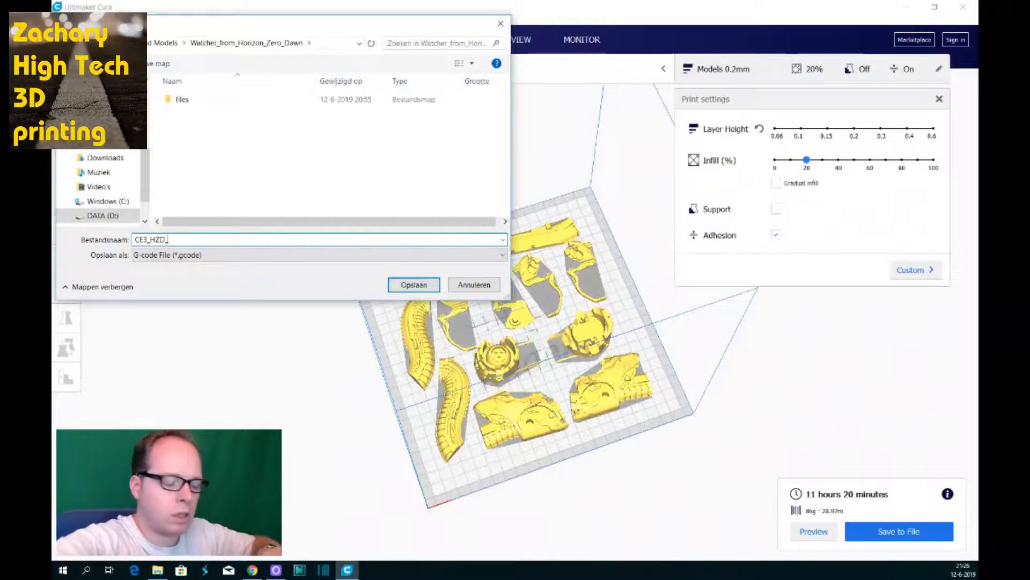
type("WATCH")
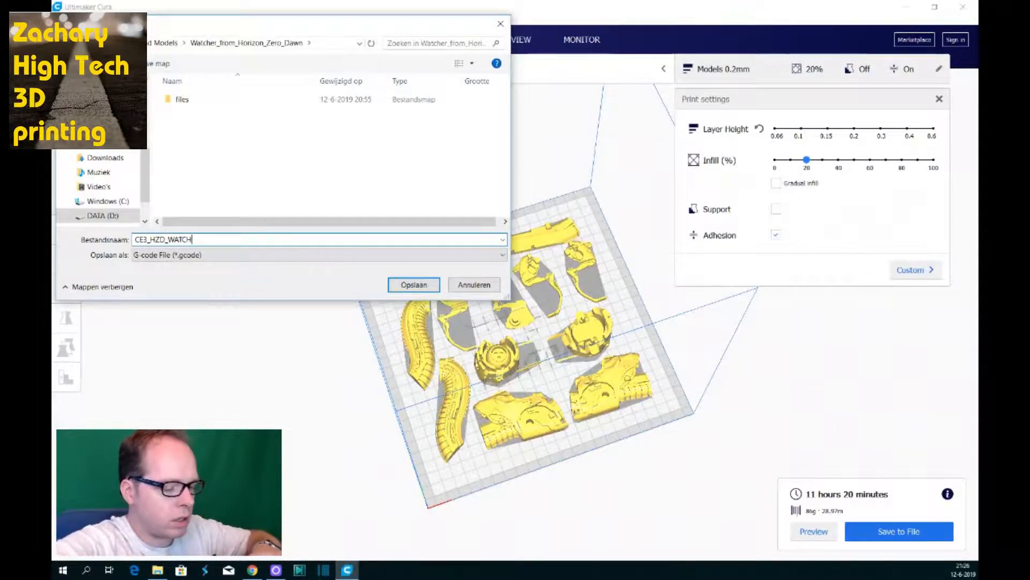
type("ER")
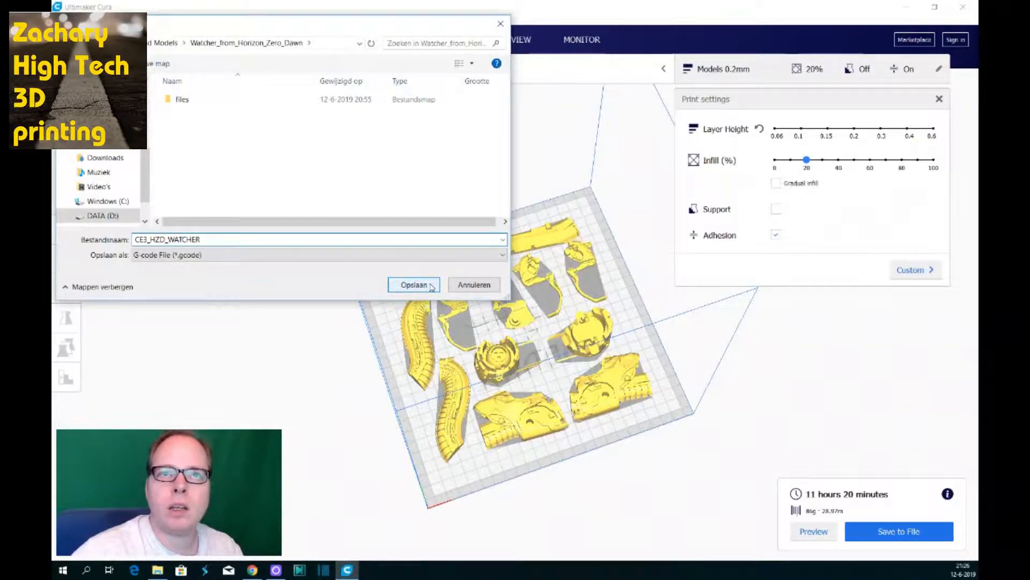
left_click(415, 284)
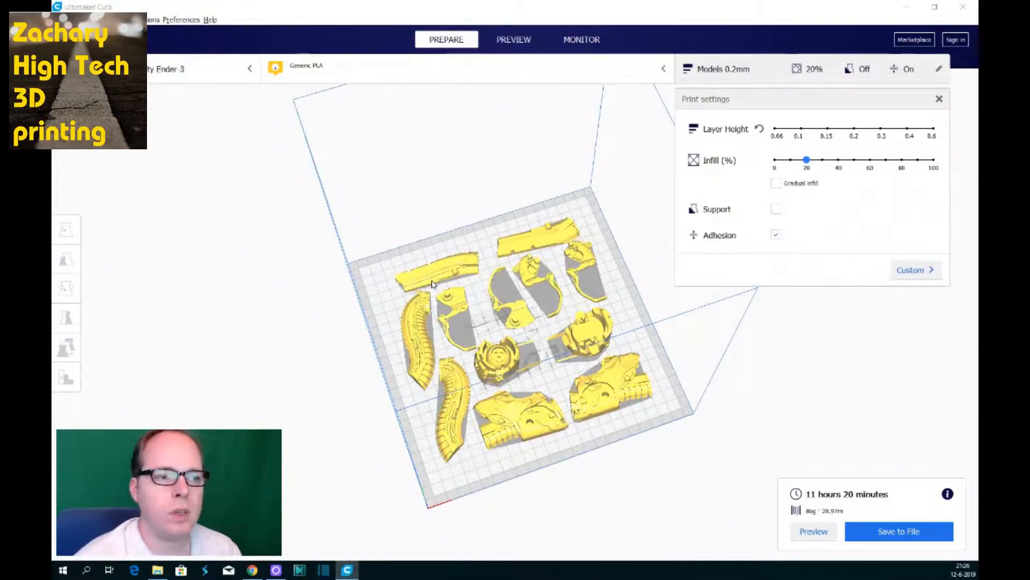
left_click(898, 531)
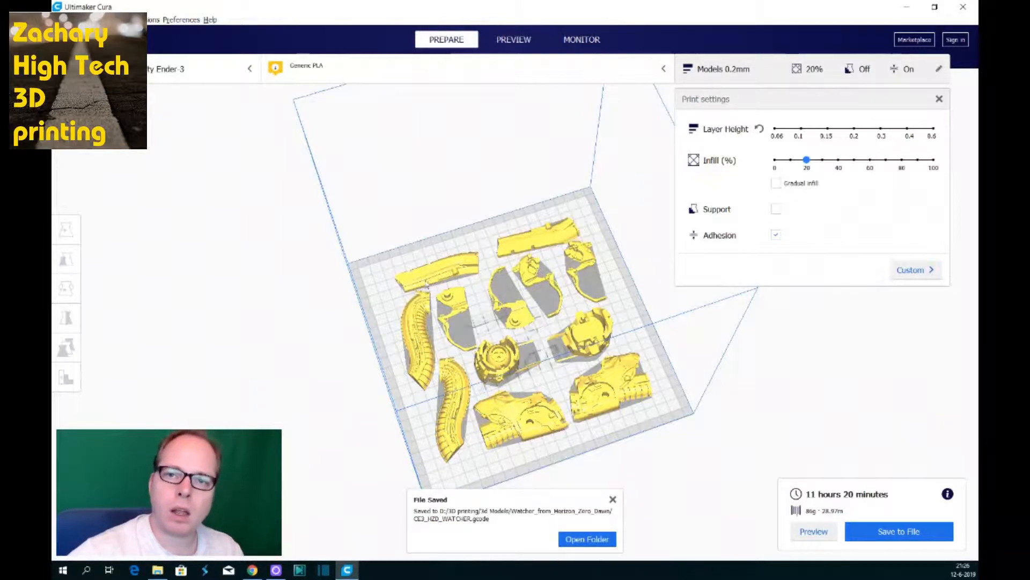